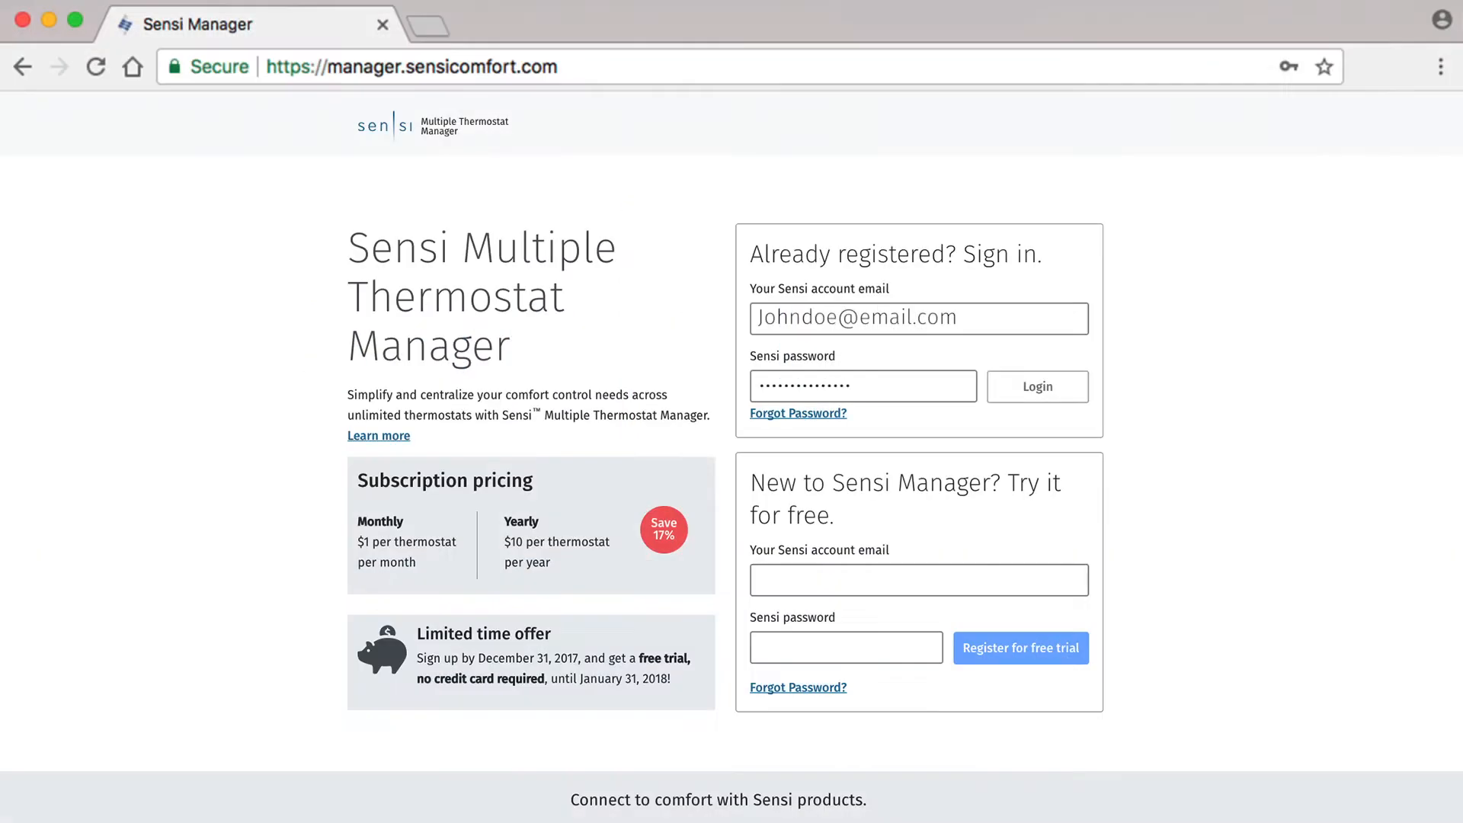
Sign in to the thermostat account and show the Schedules list.
left_click(1038, 388)
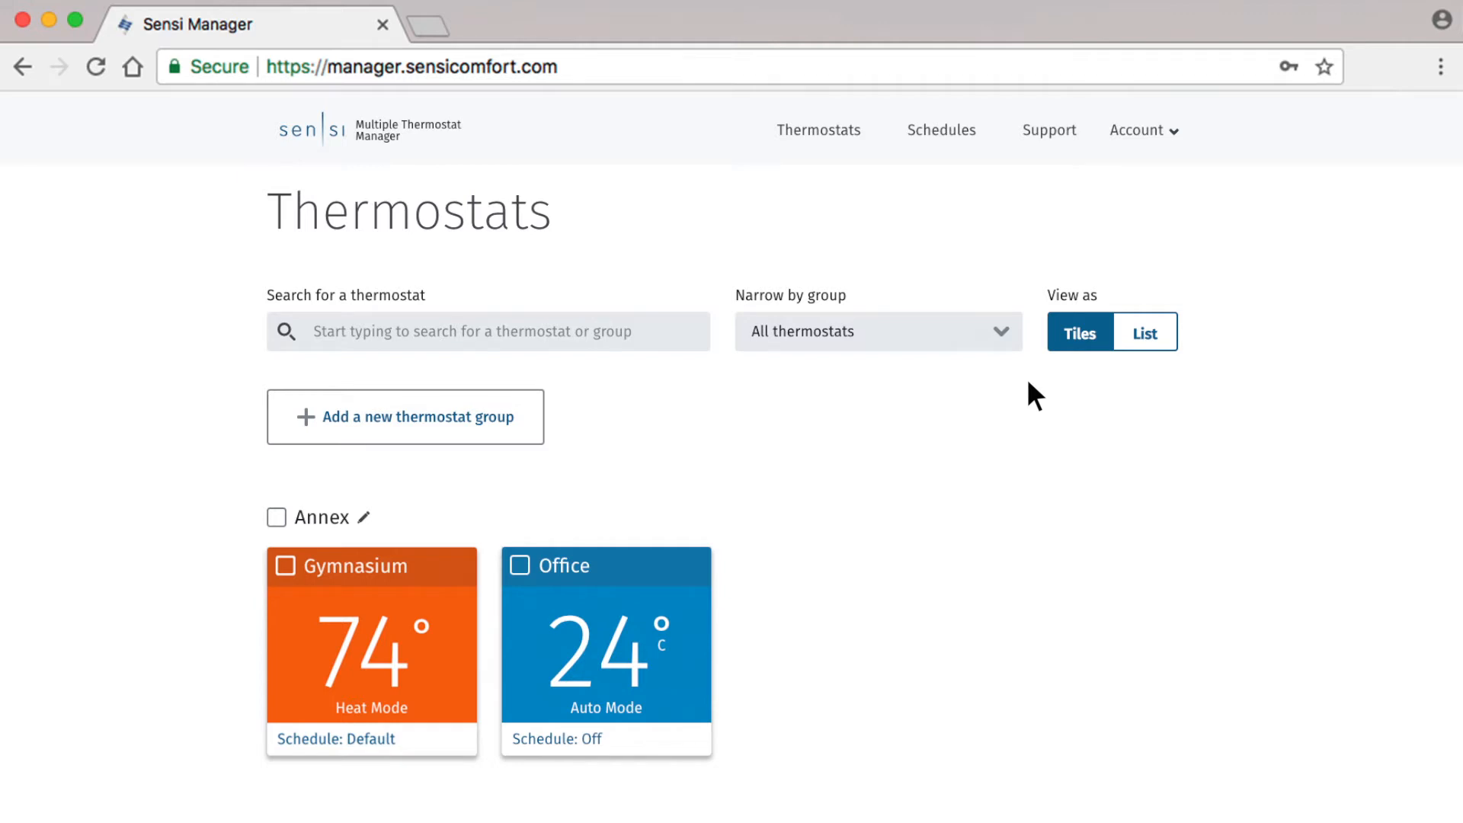
left_click(942, 129)
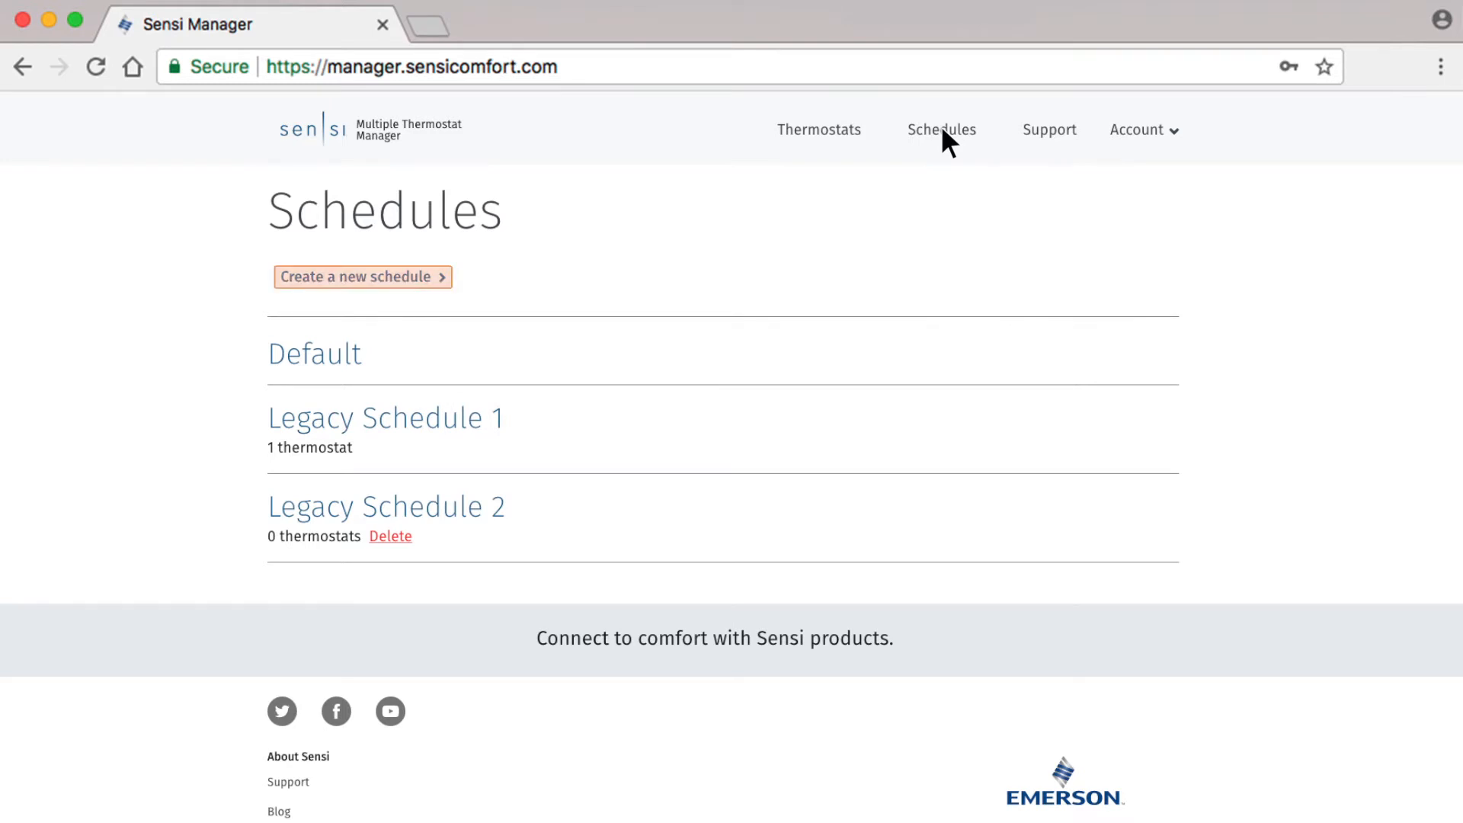
Create a new schedule and save its name as 'Classroom Vacation'.
left_click(363, 276)
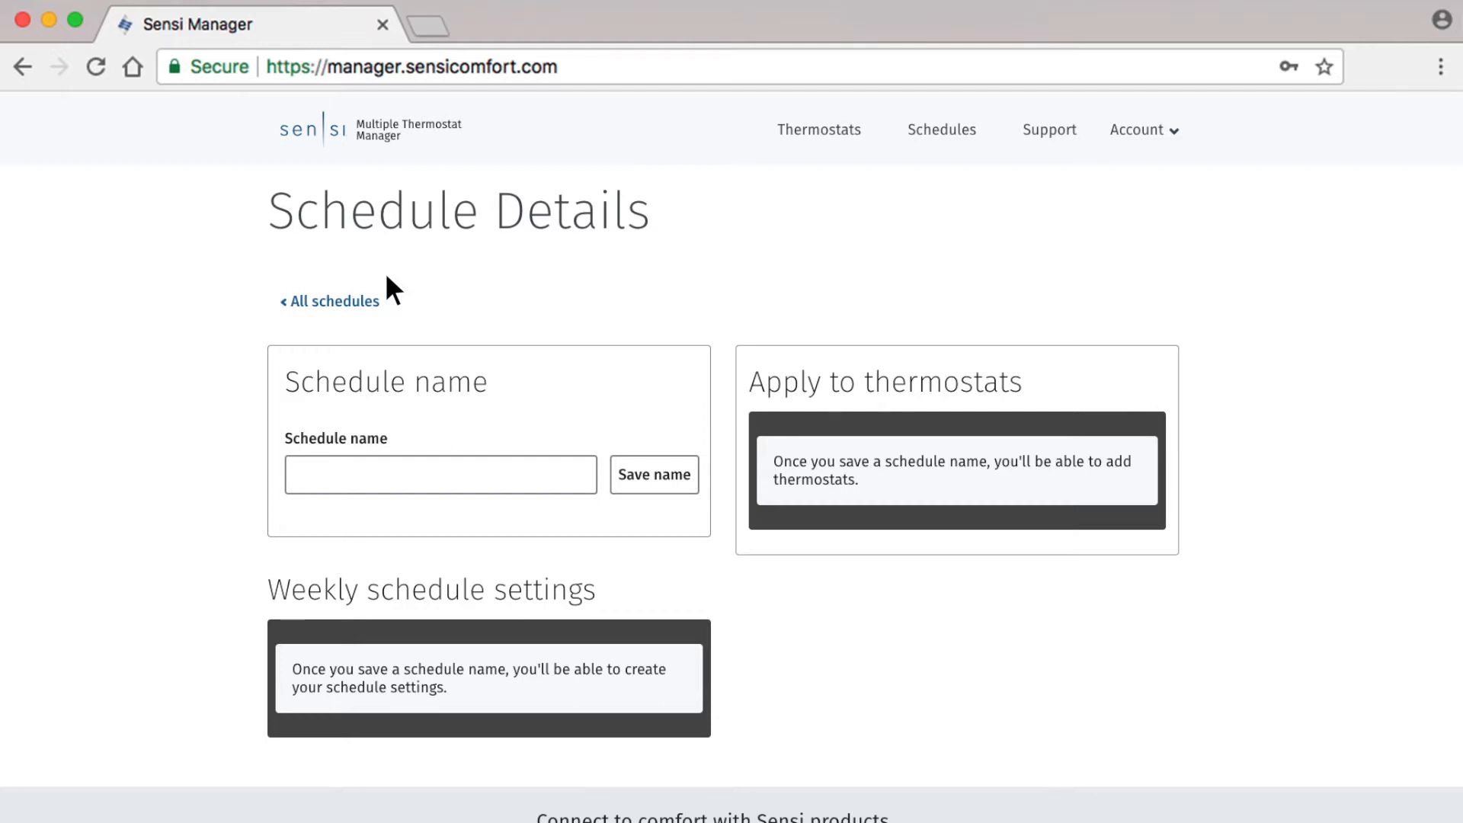
type("Classro")
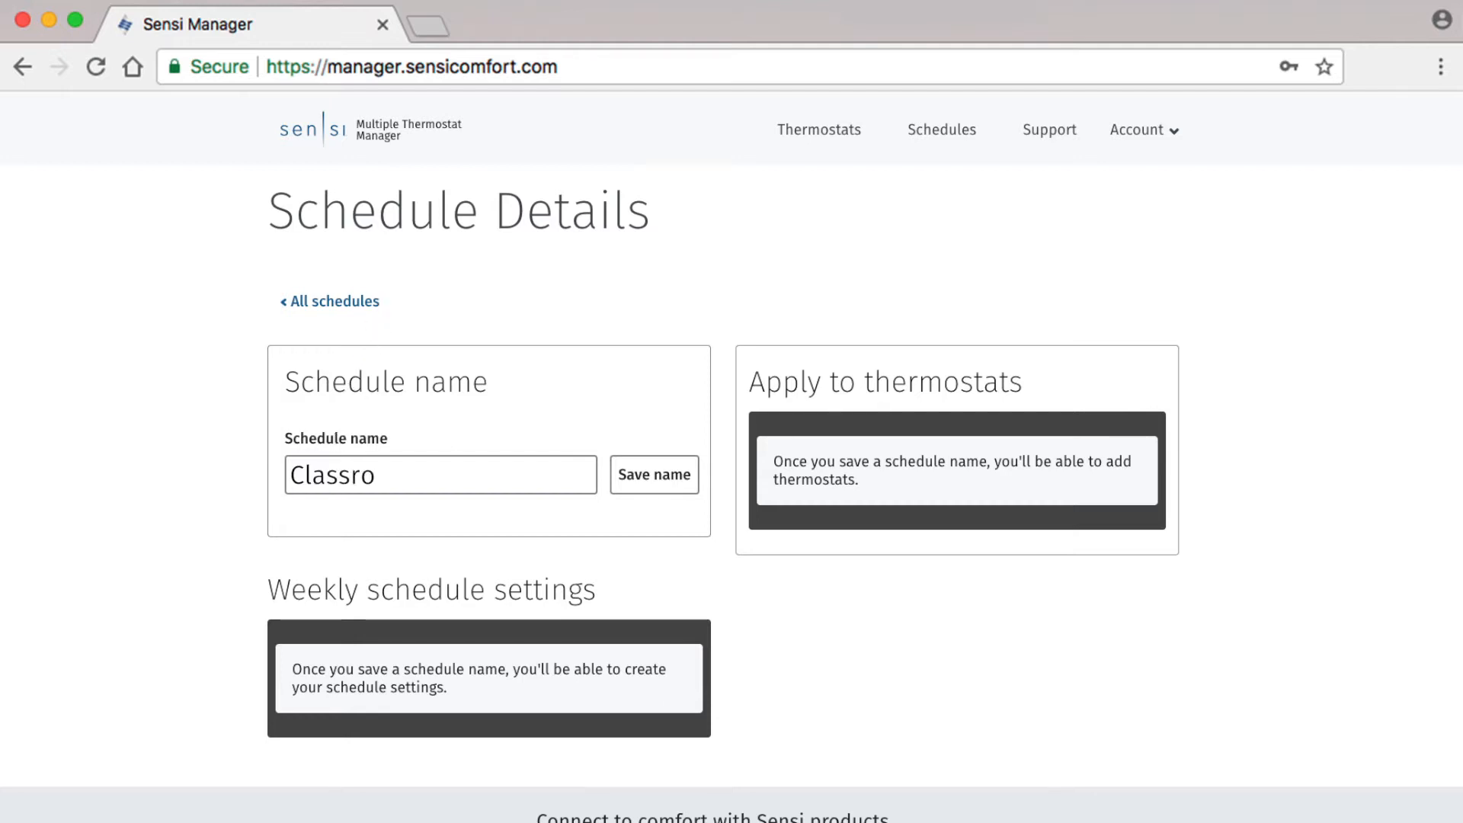
type("Classroom Vacation")
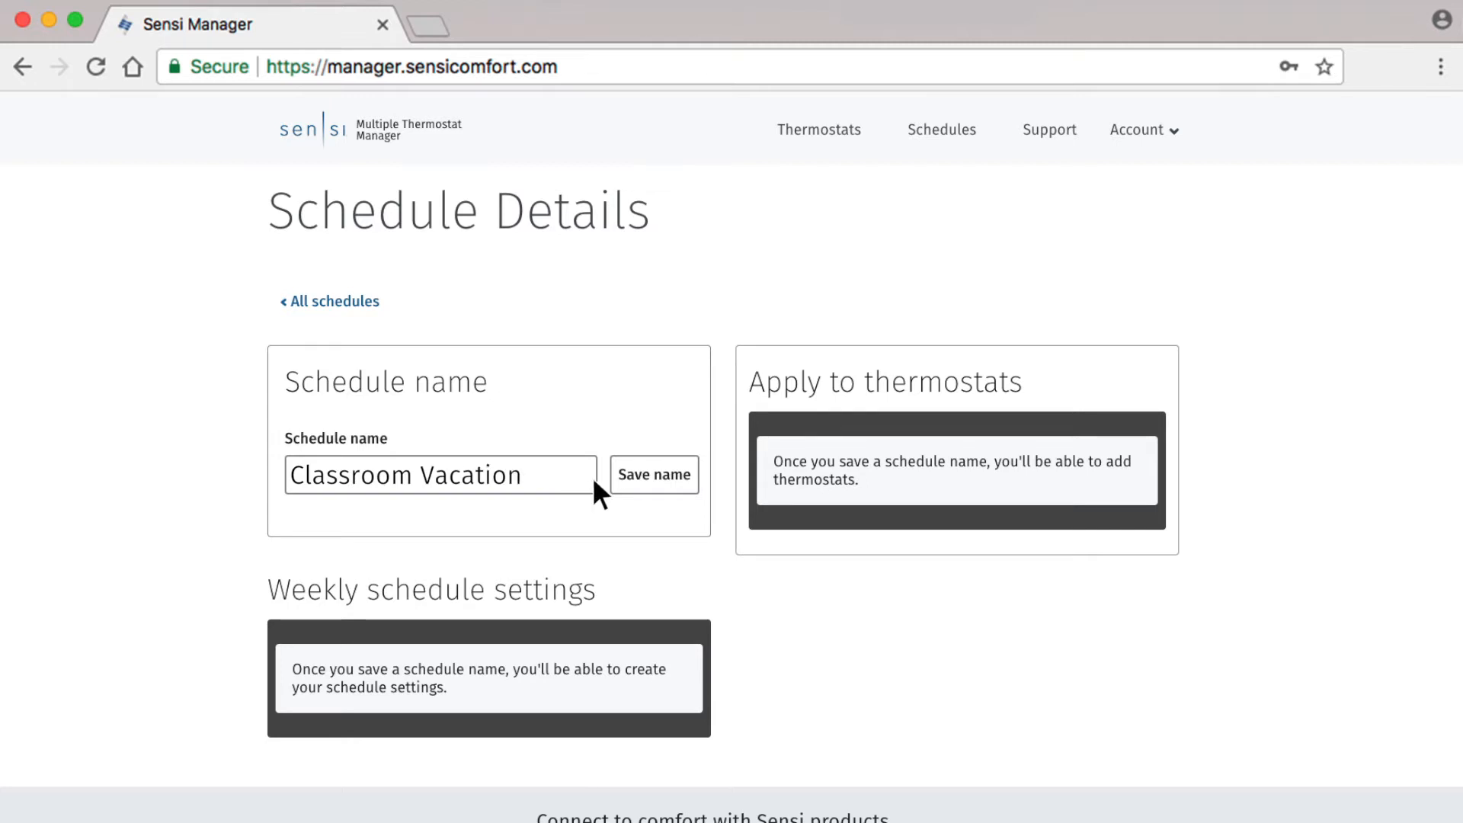
left_click(654, 476)
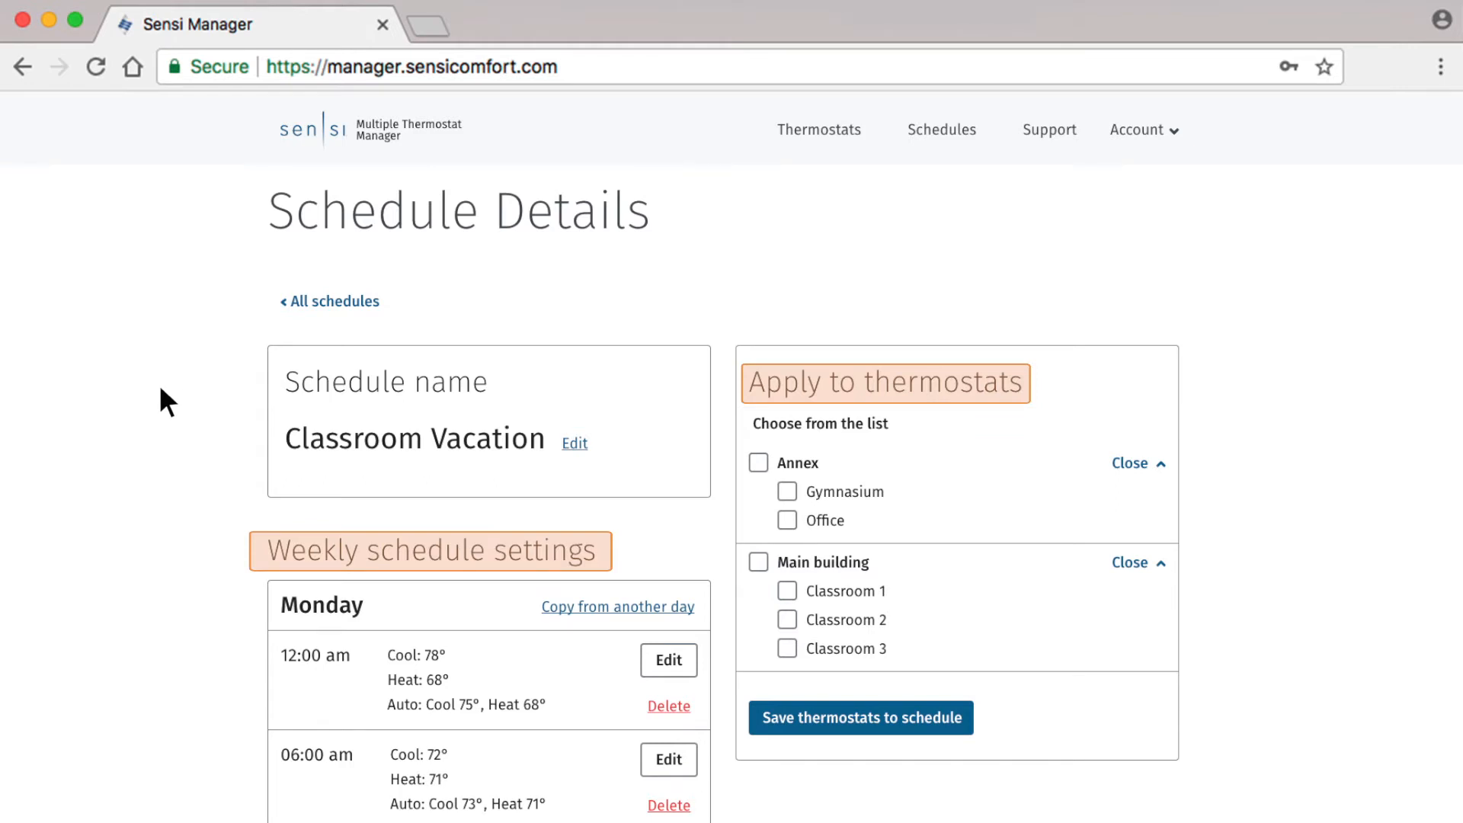
scroll("down", 3)
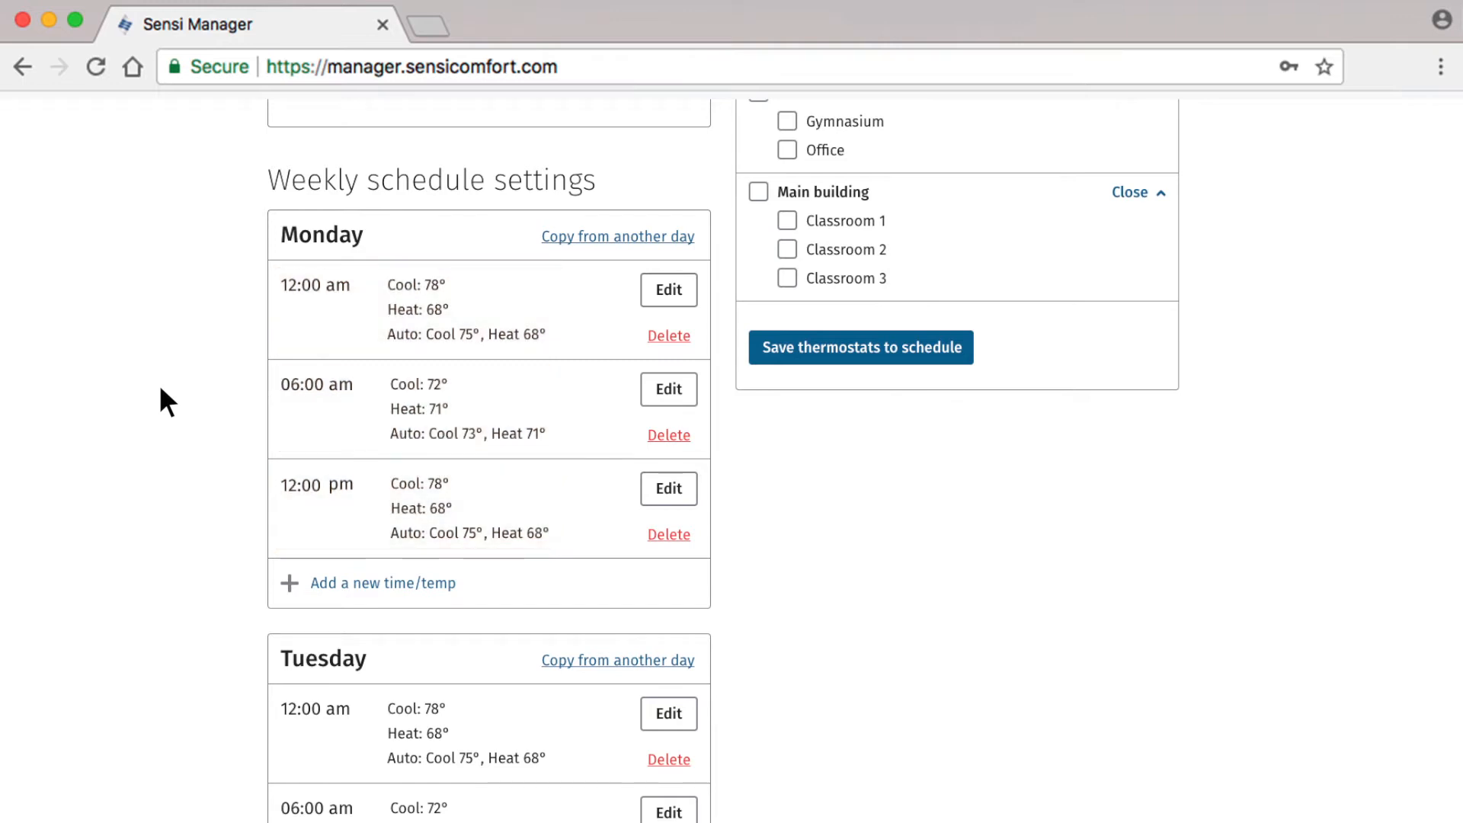
Bring up Monday's 12:00 pm period (Cool 78°, Heat 68°) in the time/temperature editor.
left_click(667, 488)
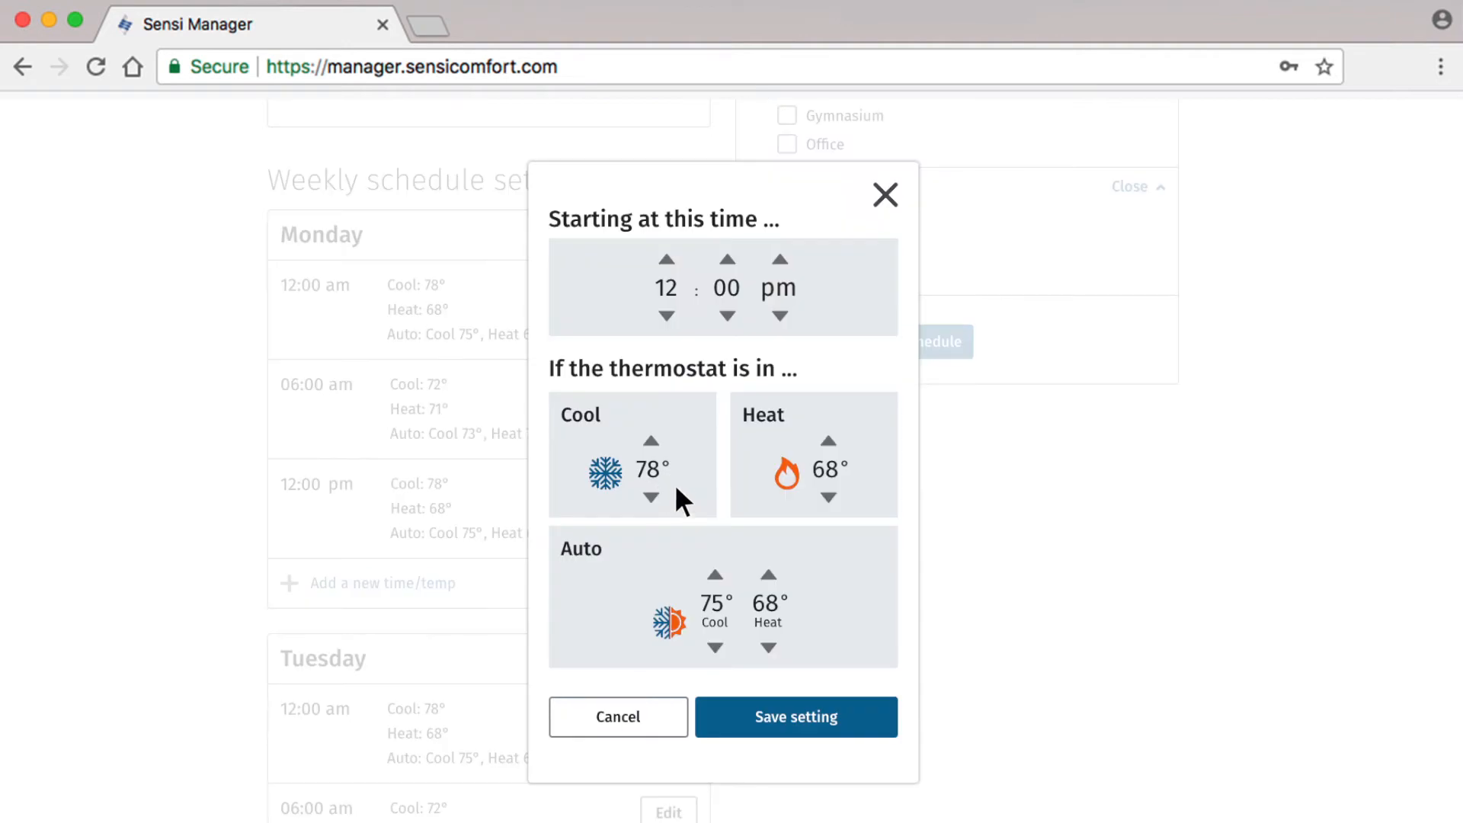
mouse_move(500, 408)
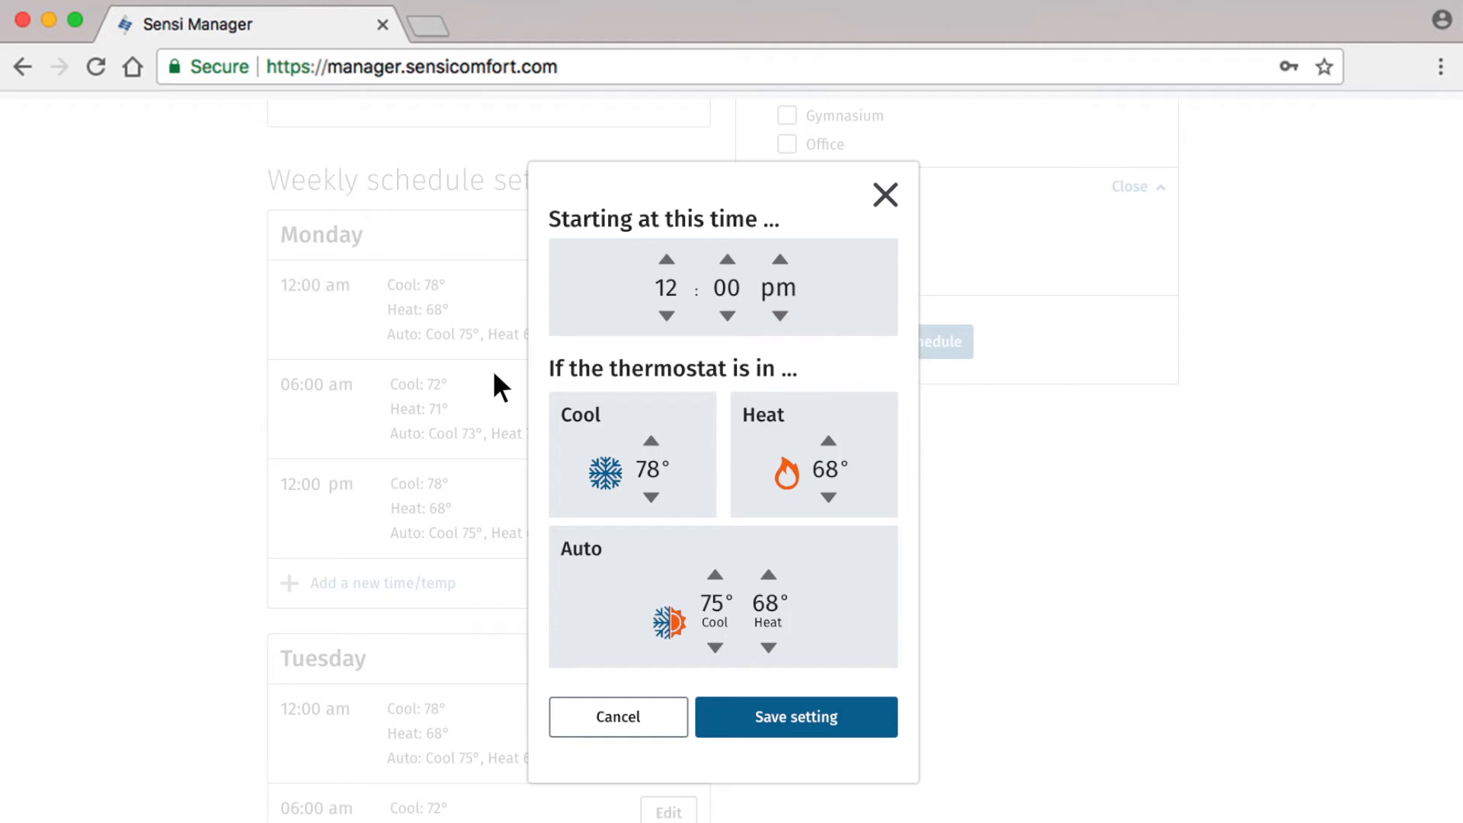
left_click(631, 454)
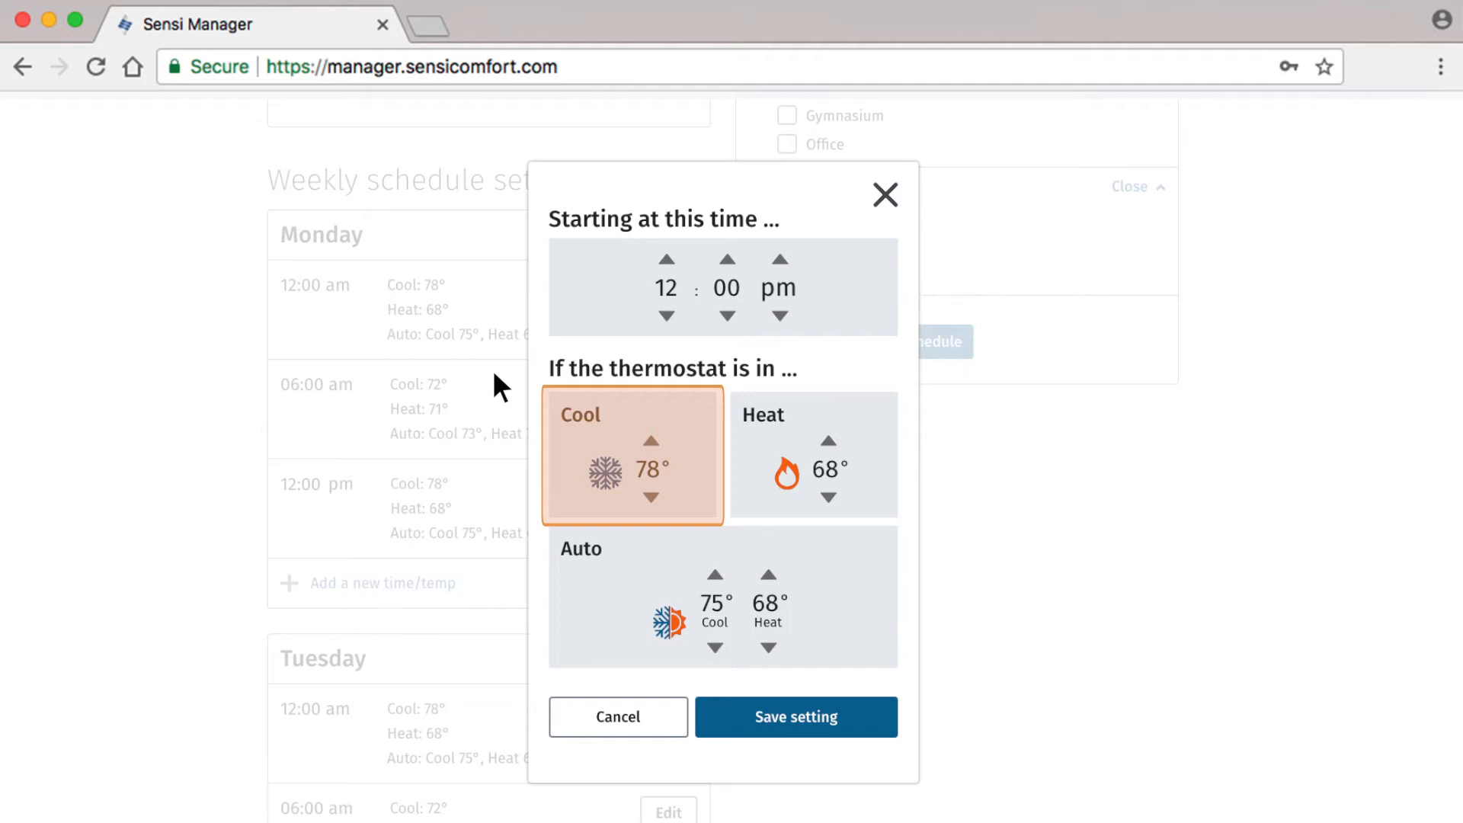
left_click(814, 454)
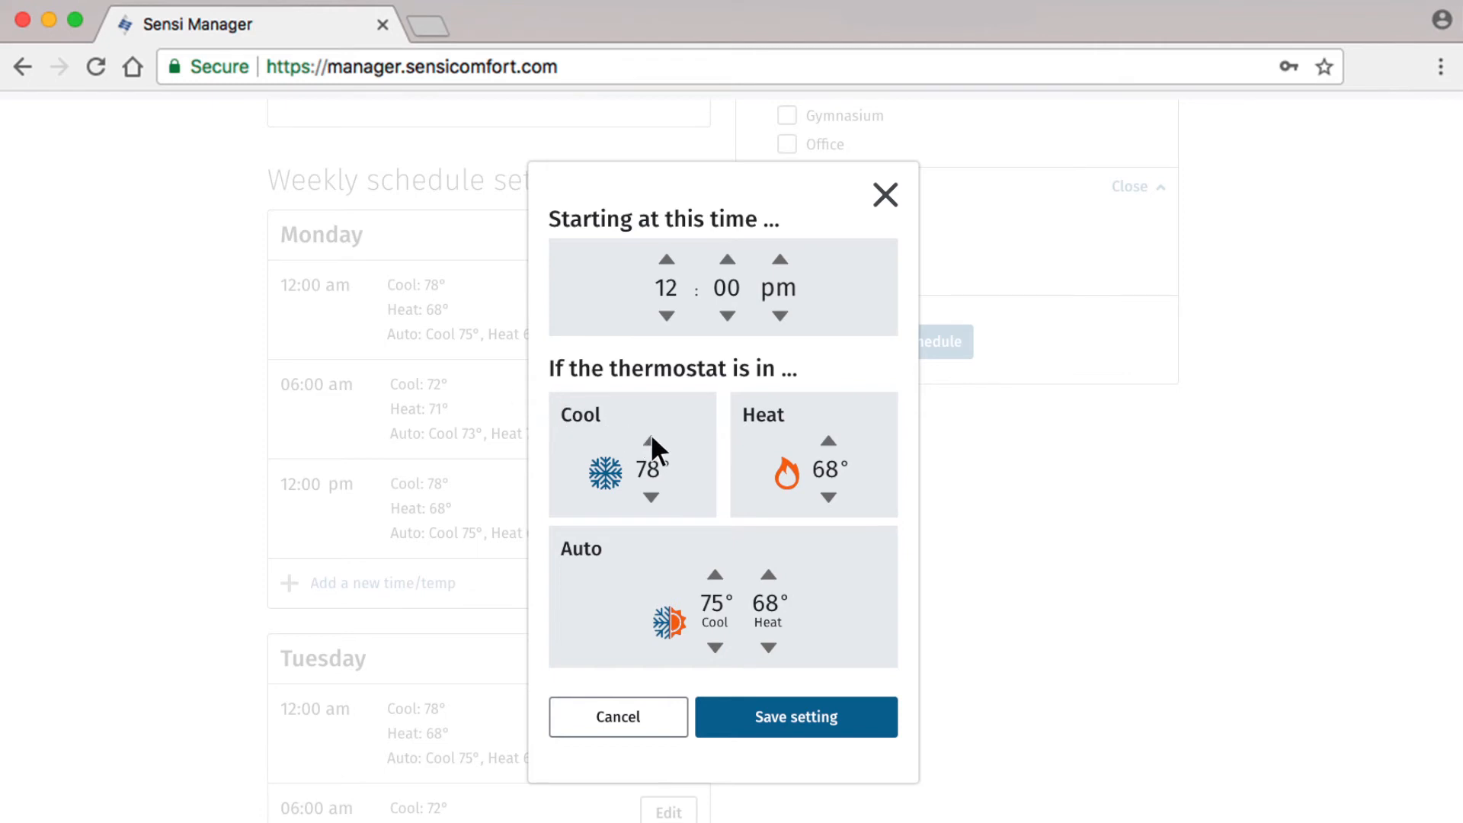
Save Monday noon as Cool 85°, Heat 55°, Auto 85°/55°.
left_click(650, 443)
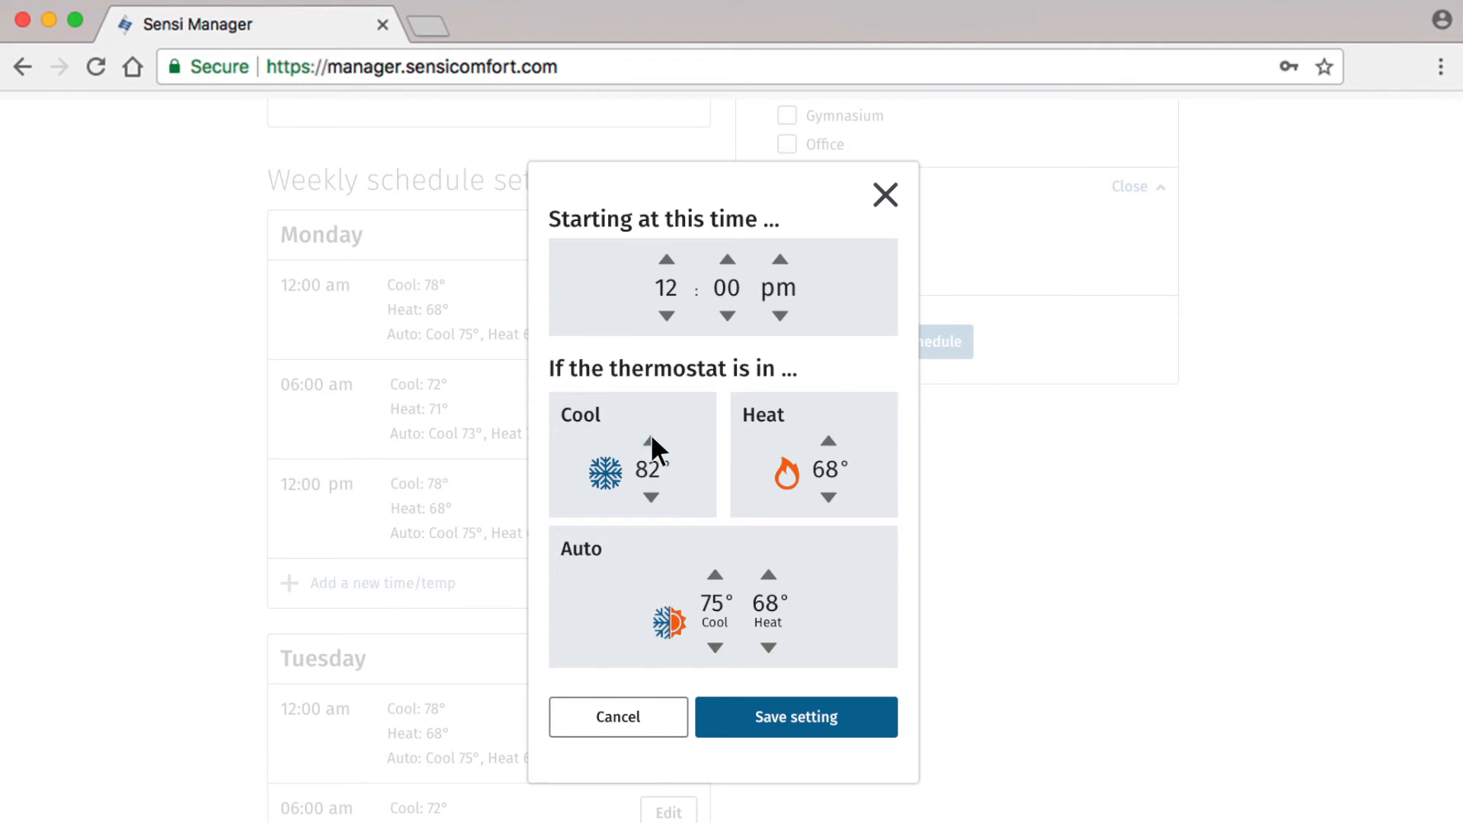
left_click(650, 442)
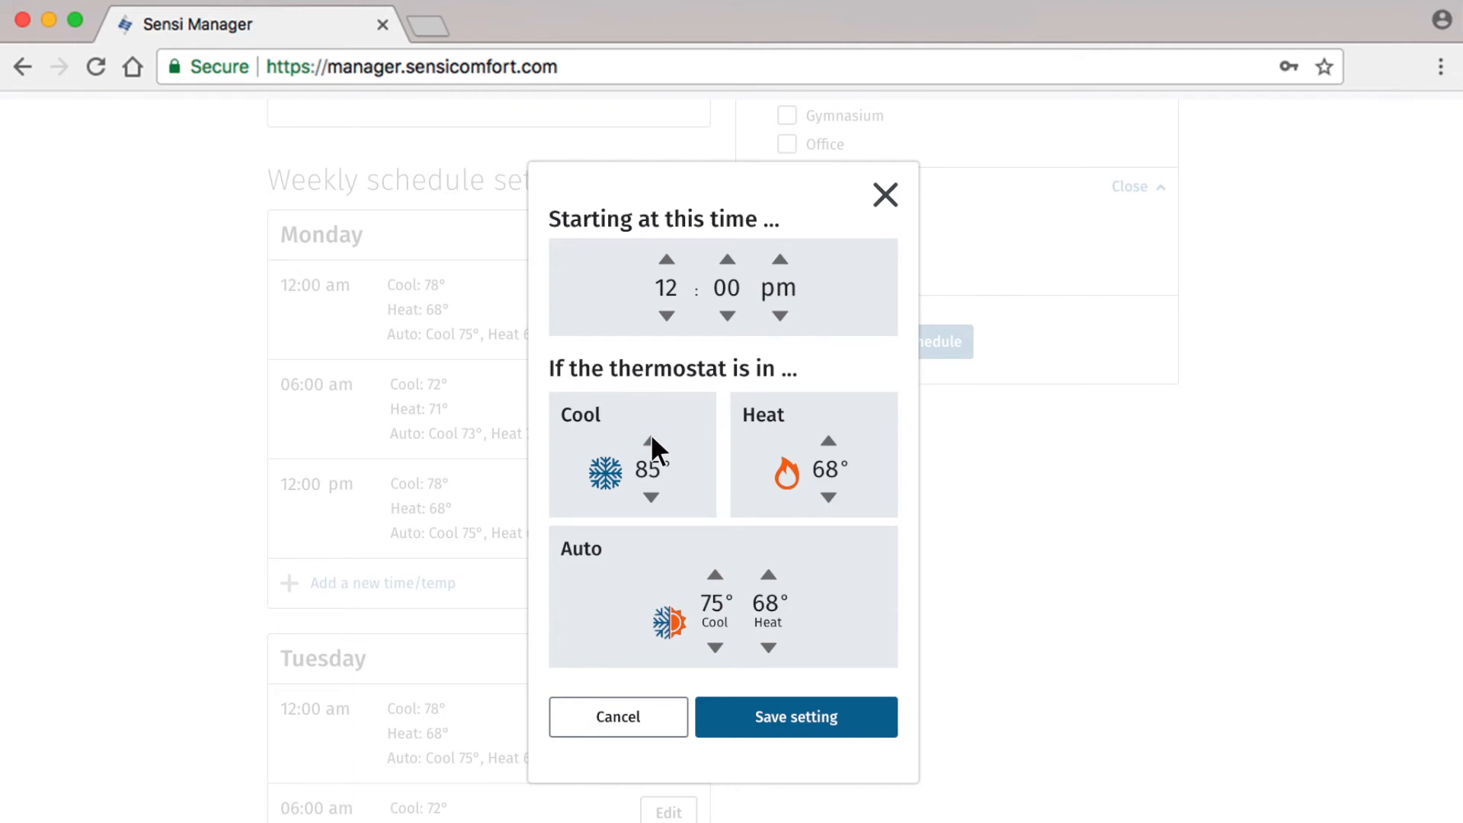
left_click(829, 497)
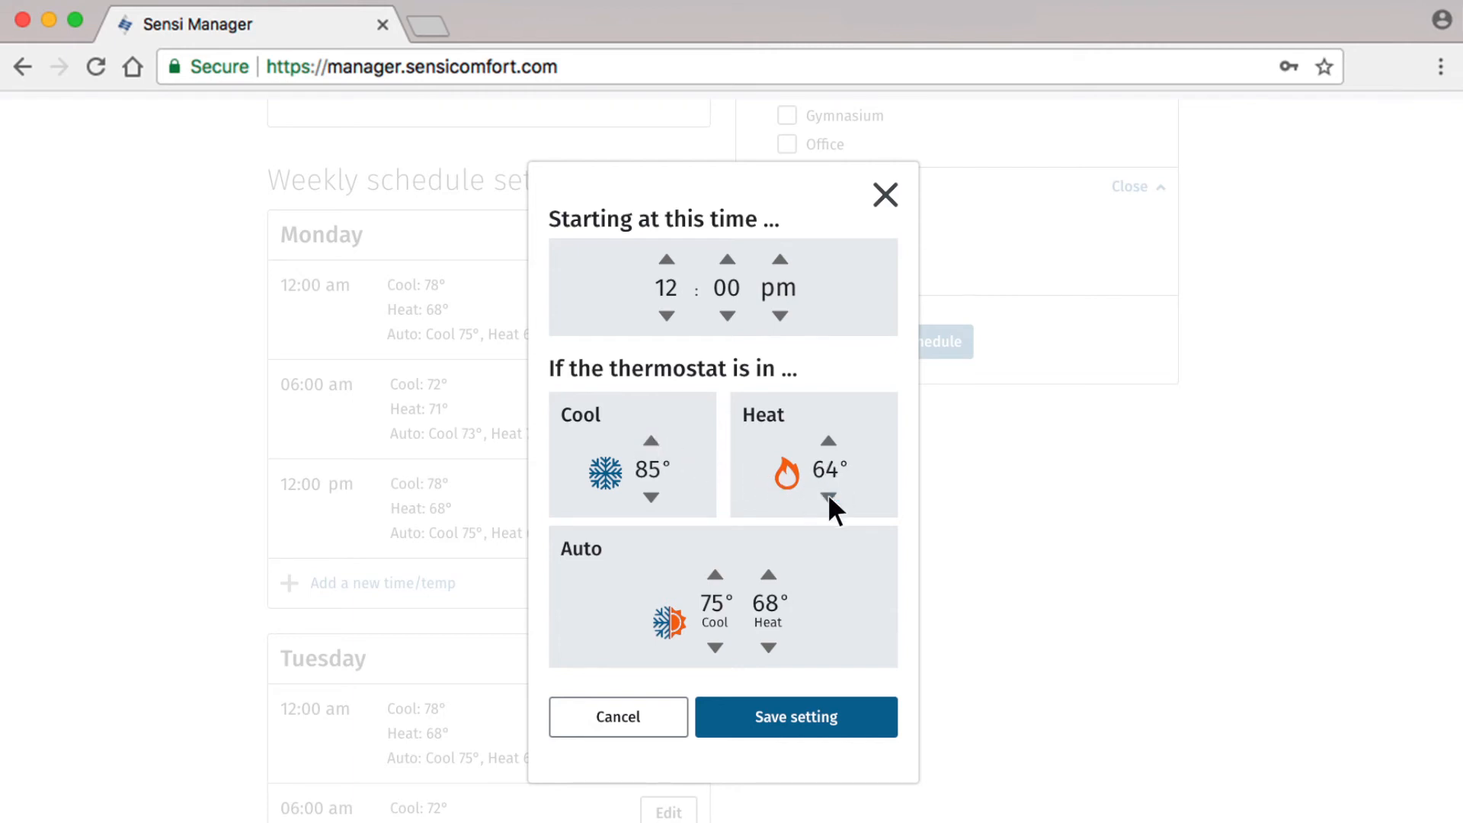
left_click(831, 494)
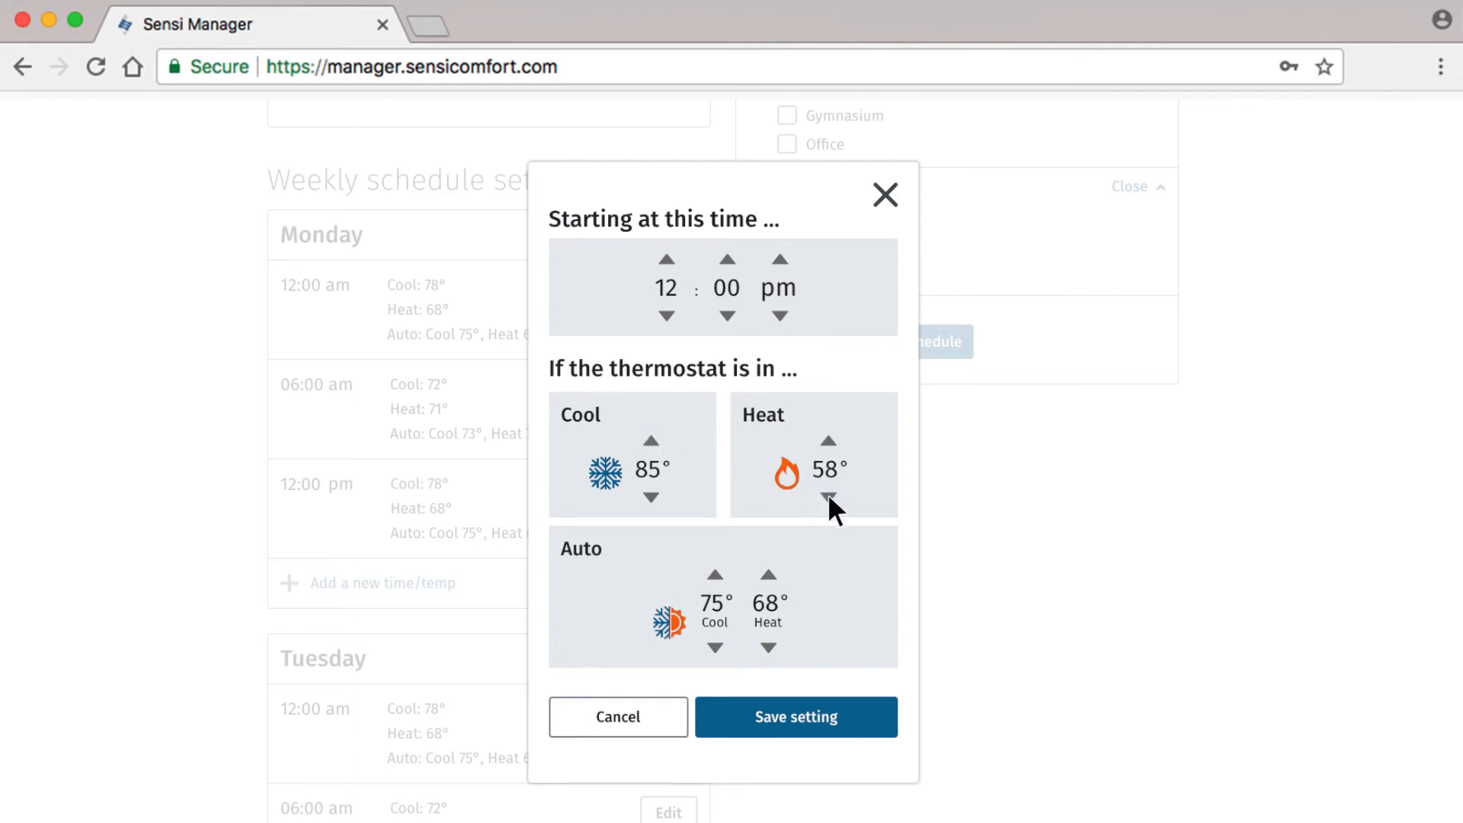
left_click(826, 497)
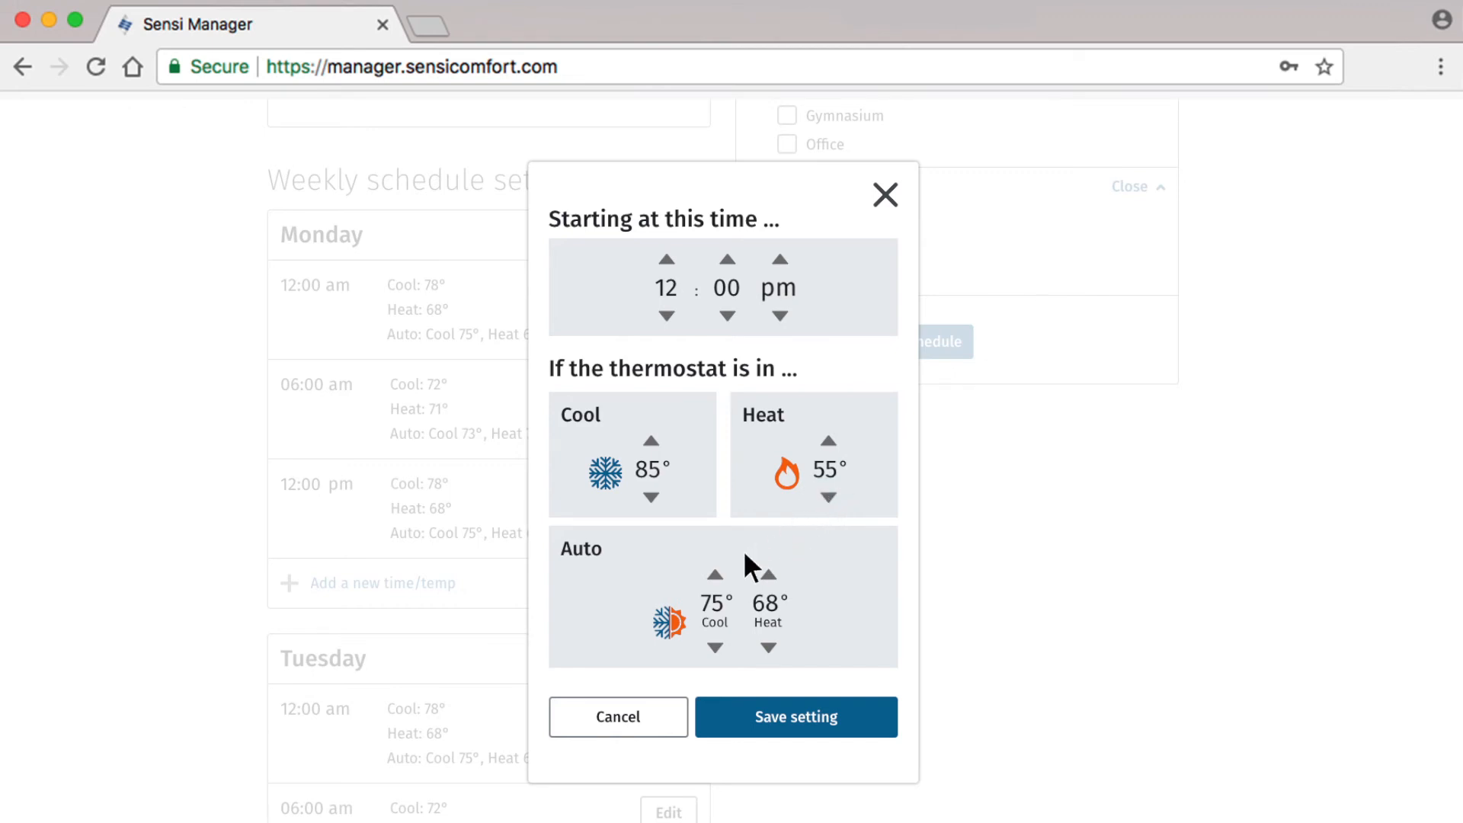
left_click(717, 571)
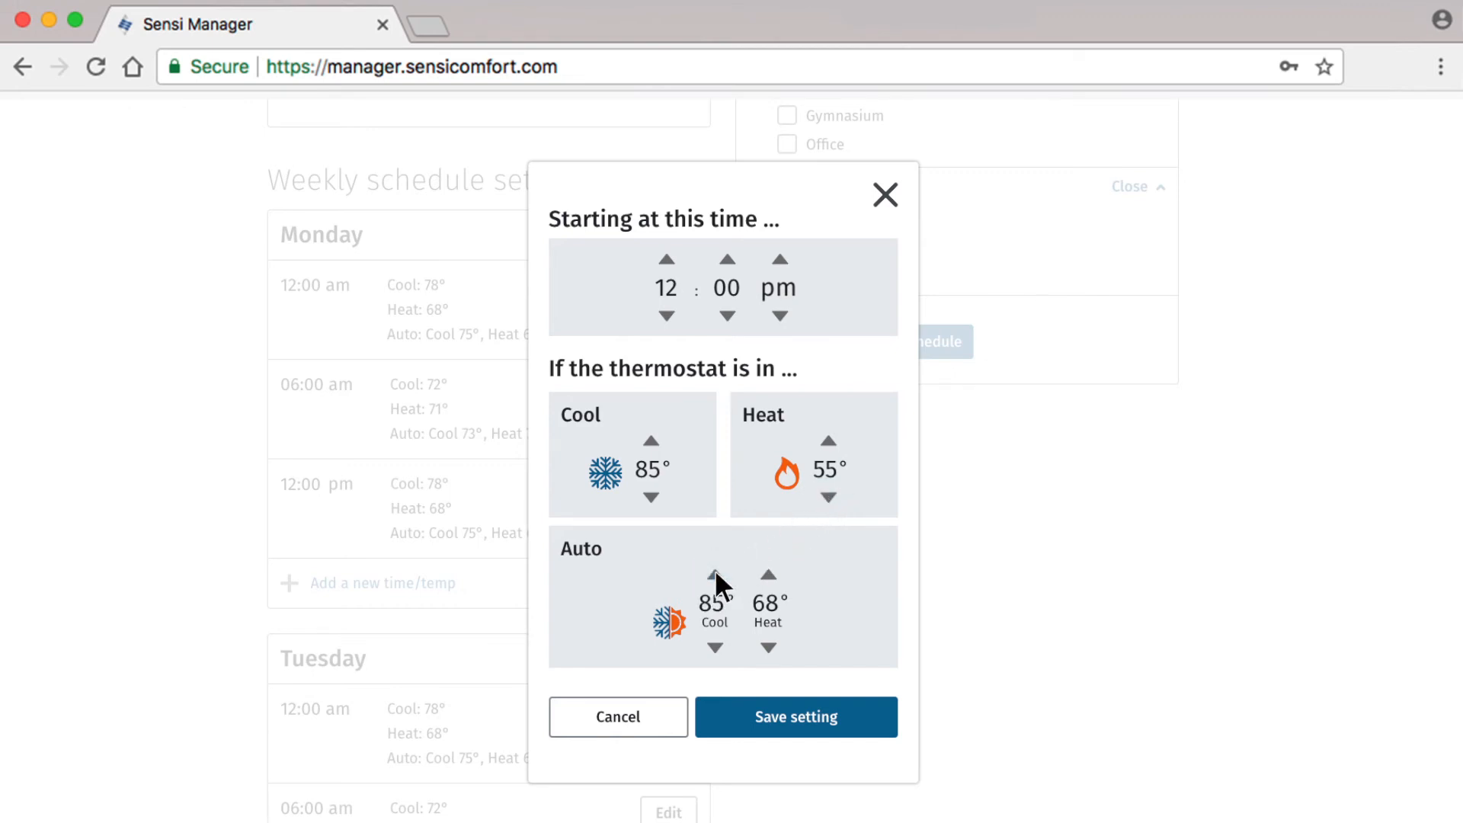
left_click(766, 646)
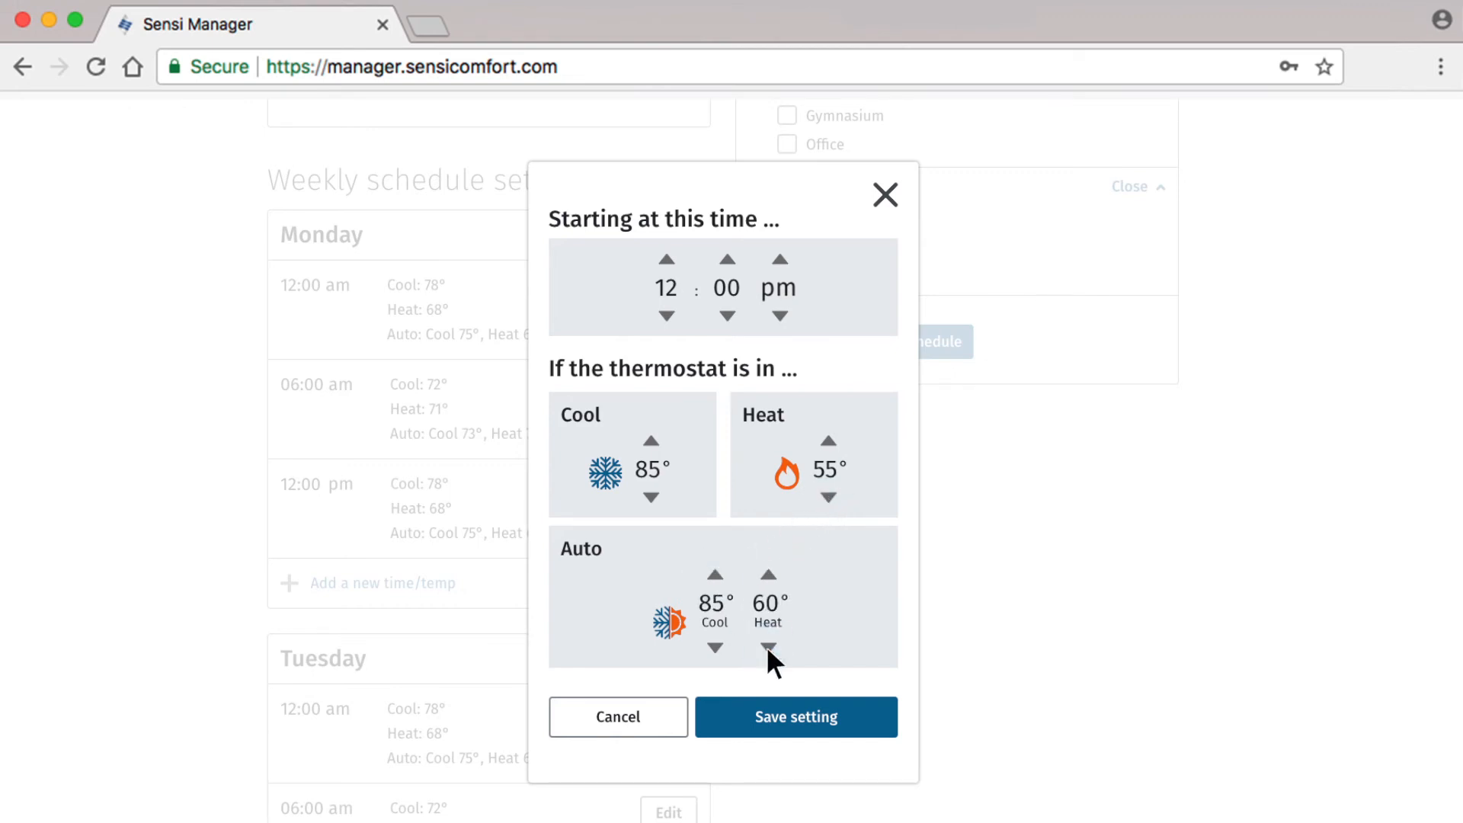
left_click(769, 646)
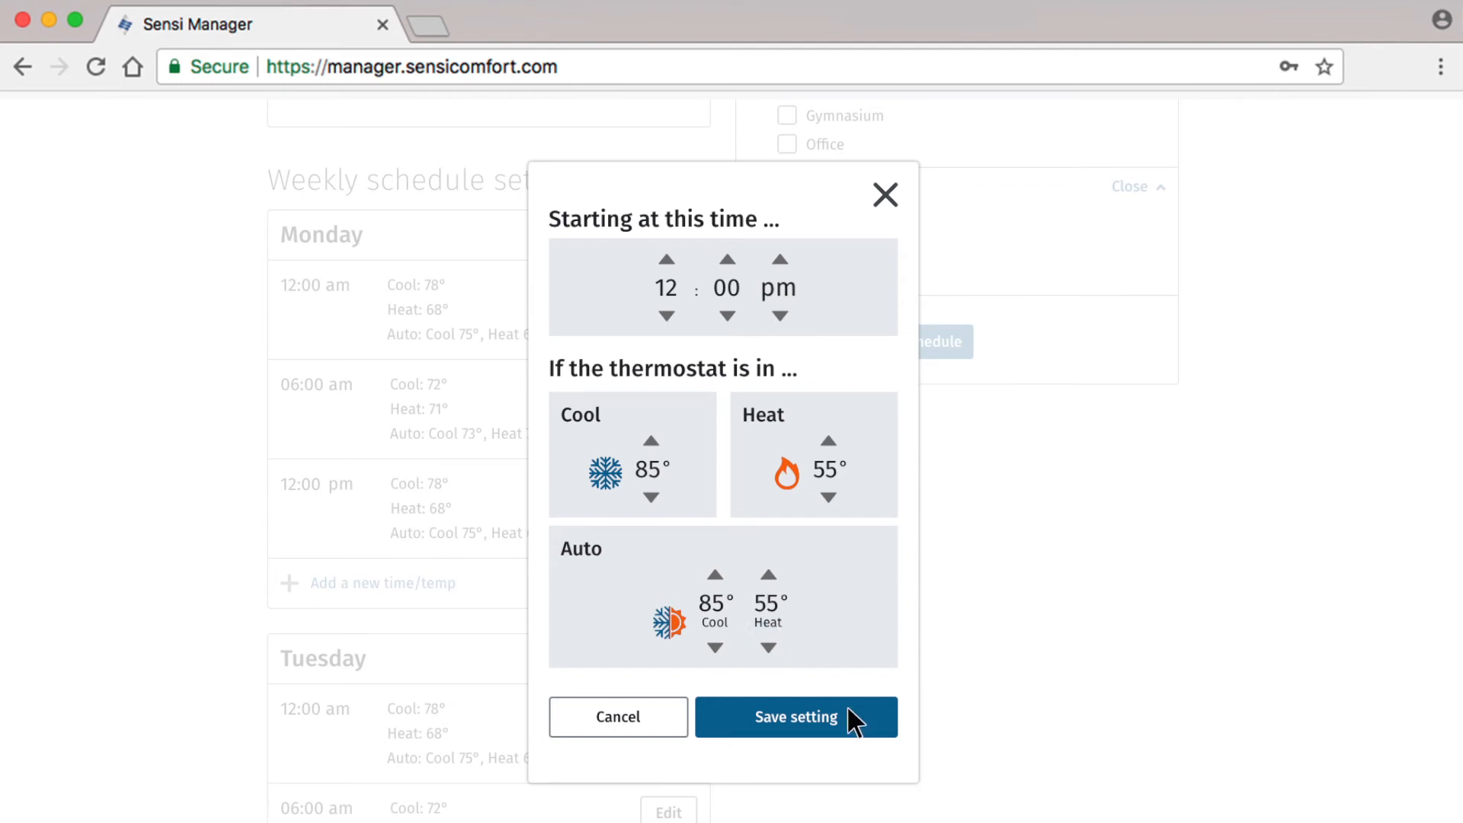
left_click(796, 717)
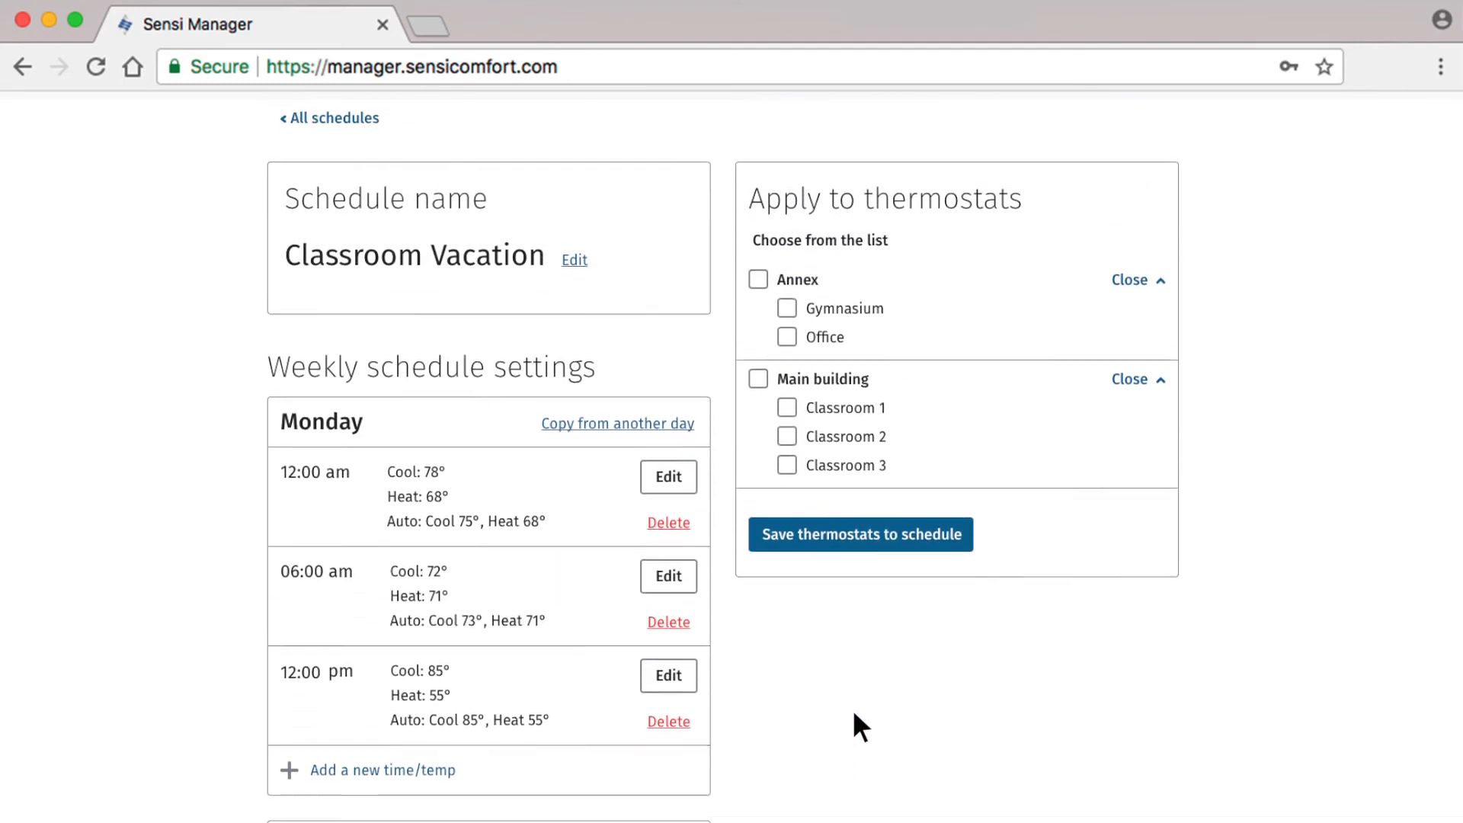
Assign the schedule to Gymnasium, Classroom 1, 2 and 3 and save the thermostats.
left_click(787, 308)
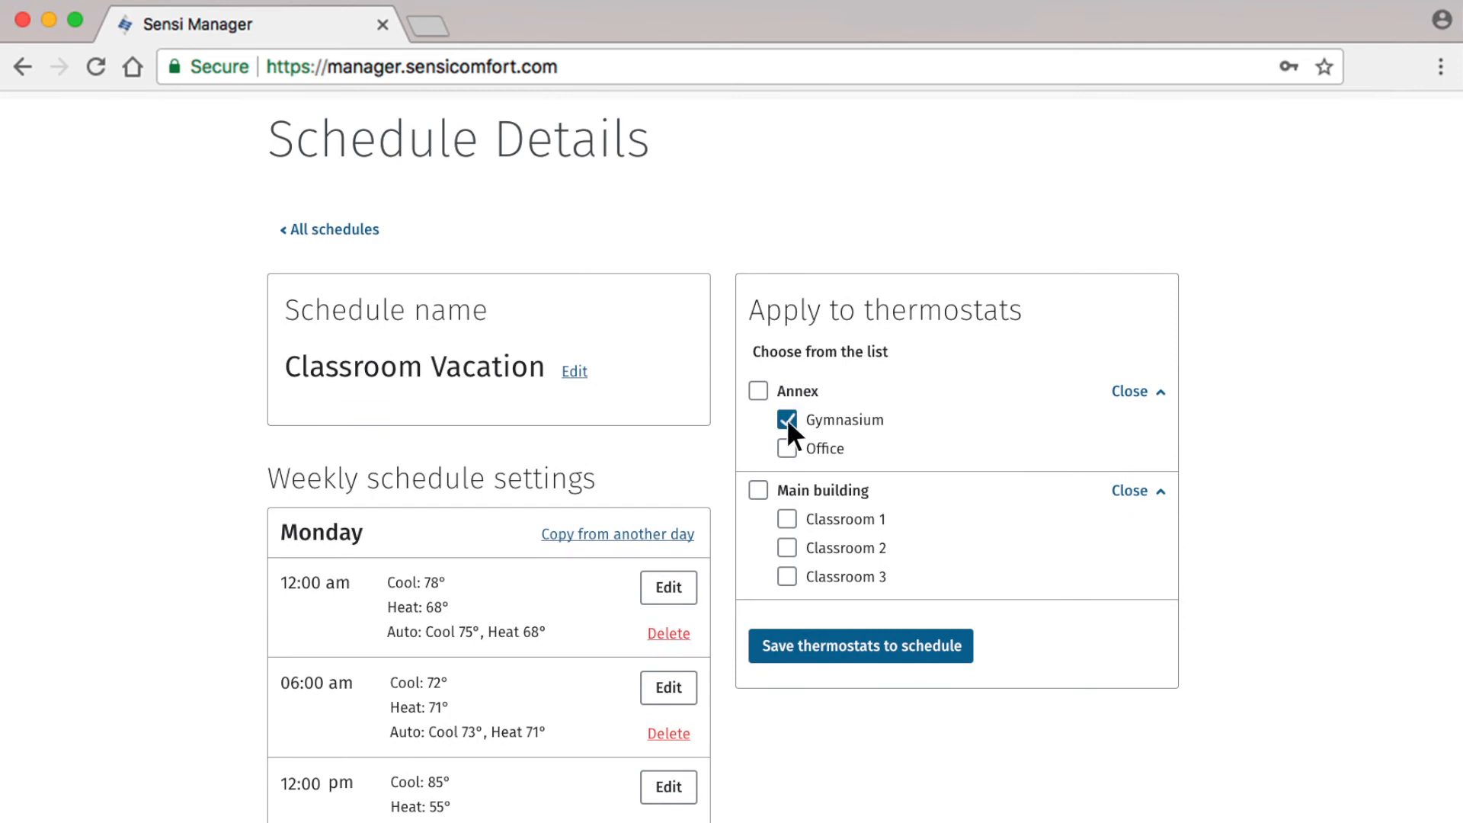
left_click(787, 547)
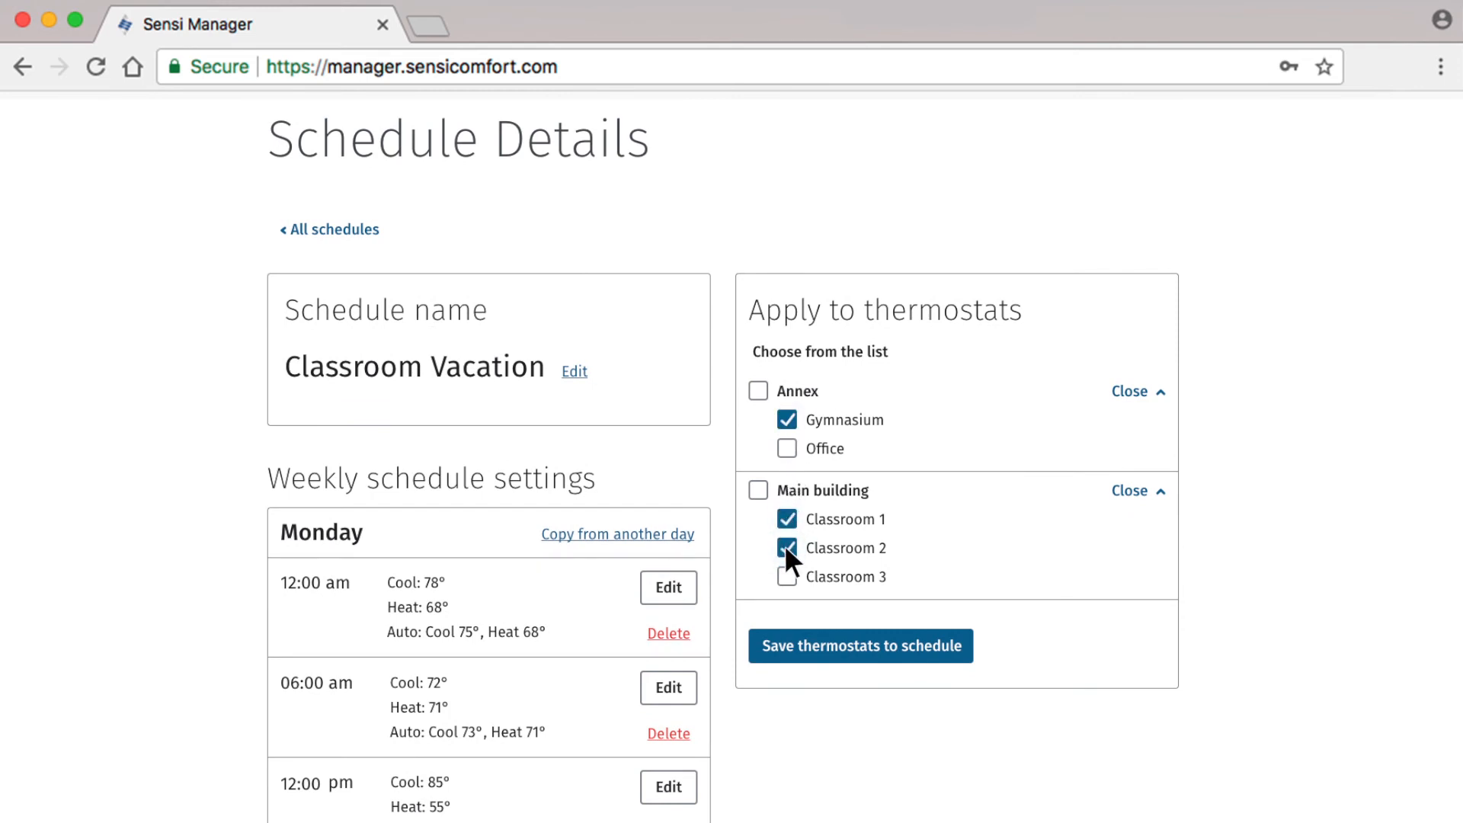
left_click(786, 576)
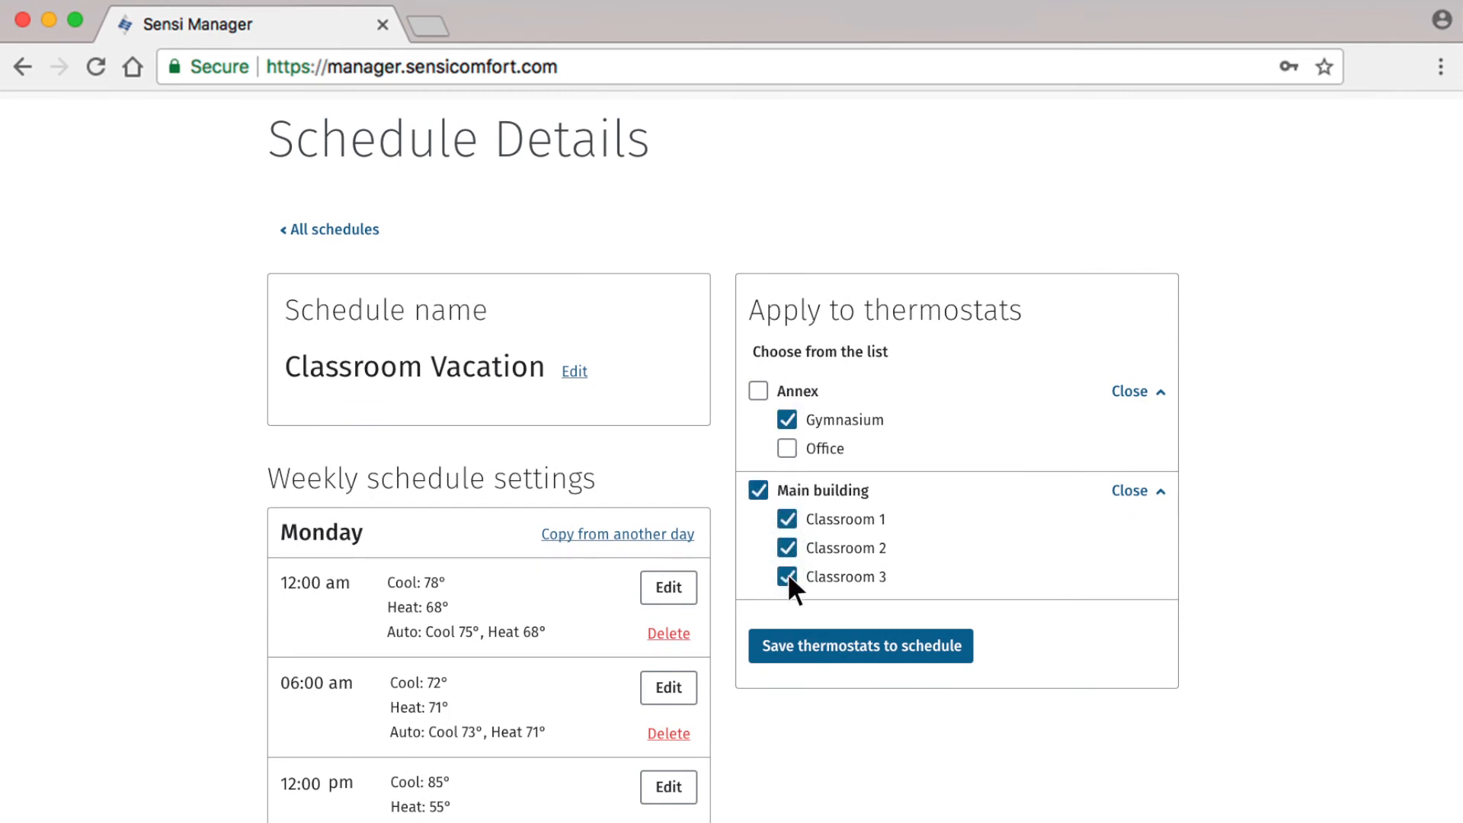
left_click(861, 646)
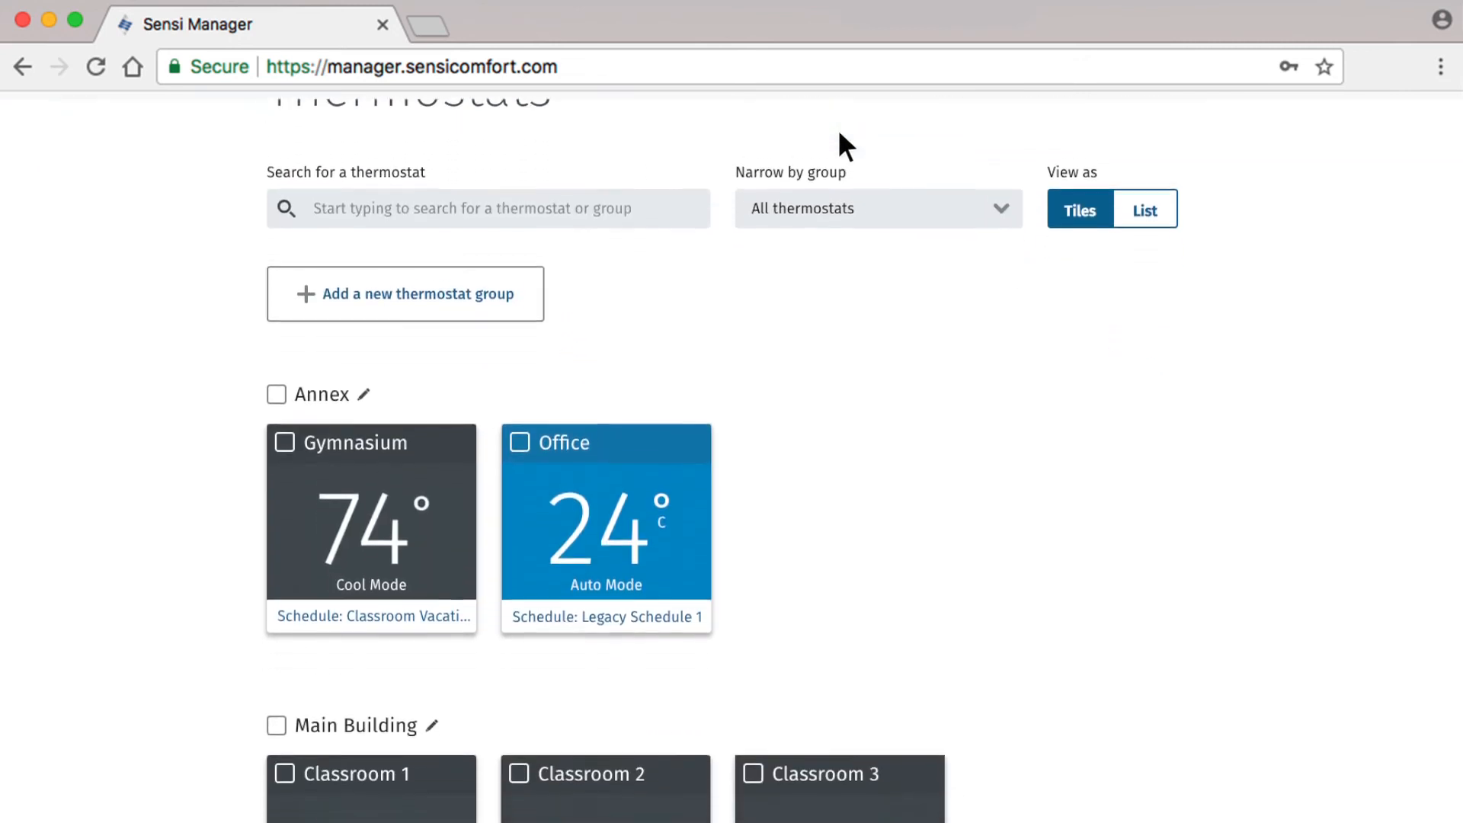
scroll("down", 3)
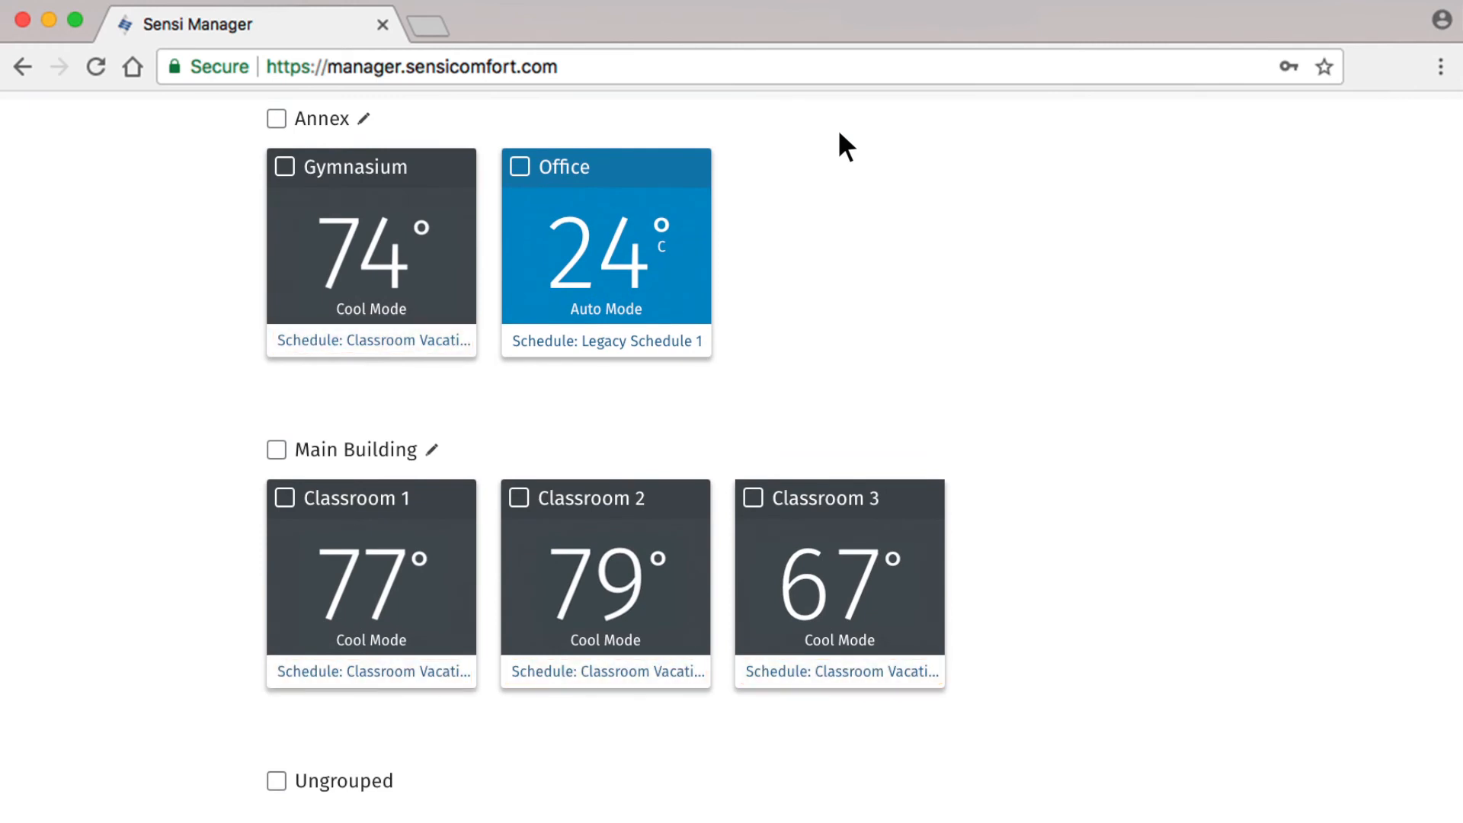
left_click(282, 166)
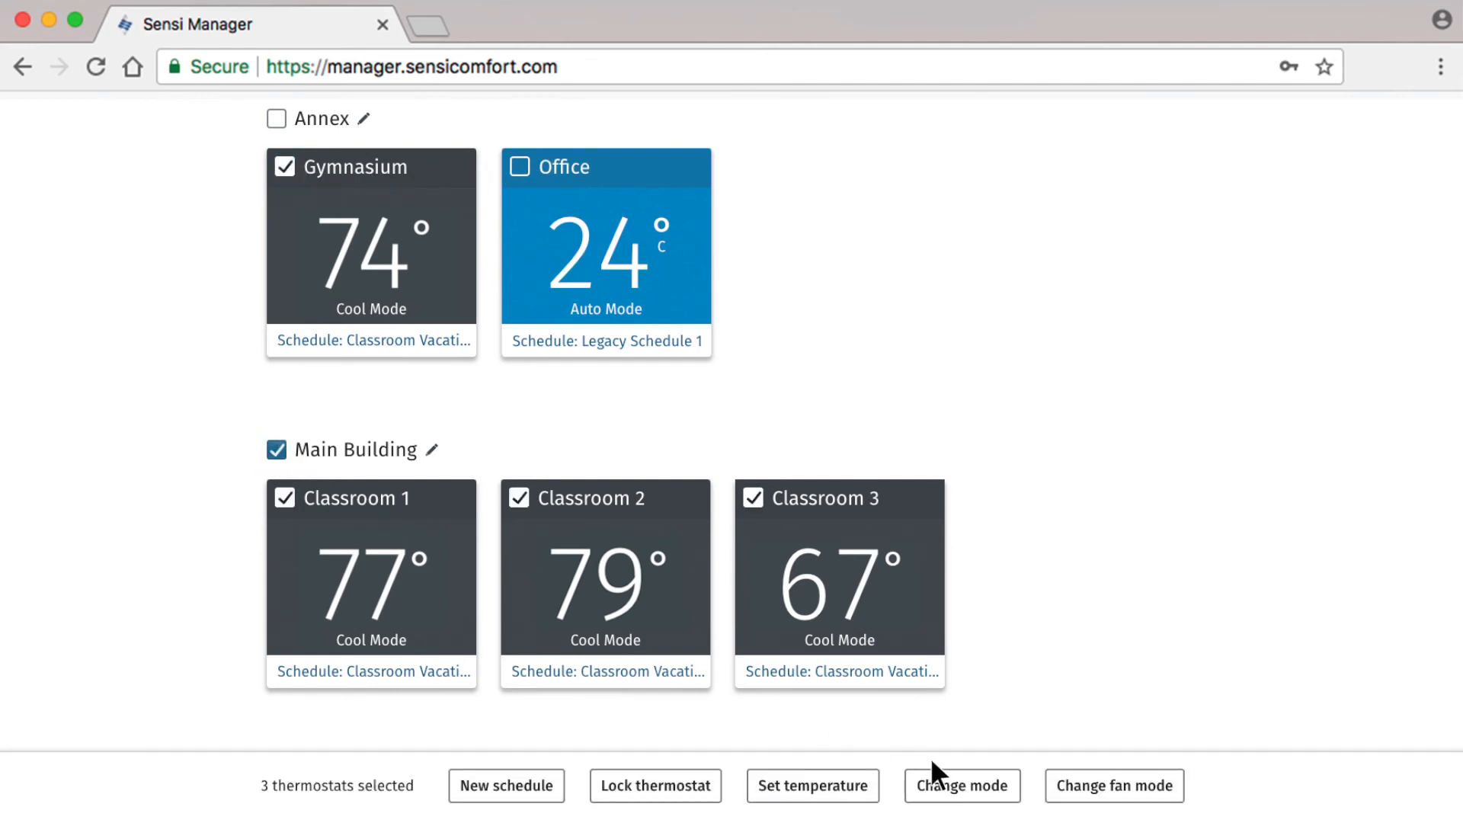
left_click(963, 786)
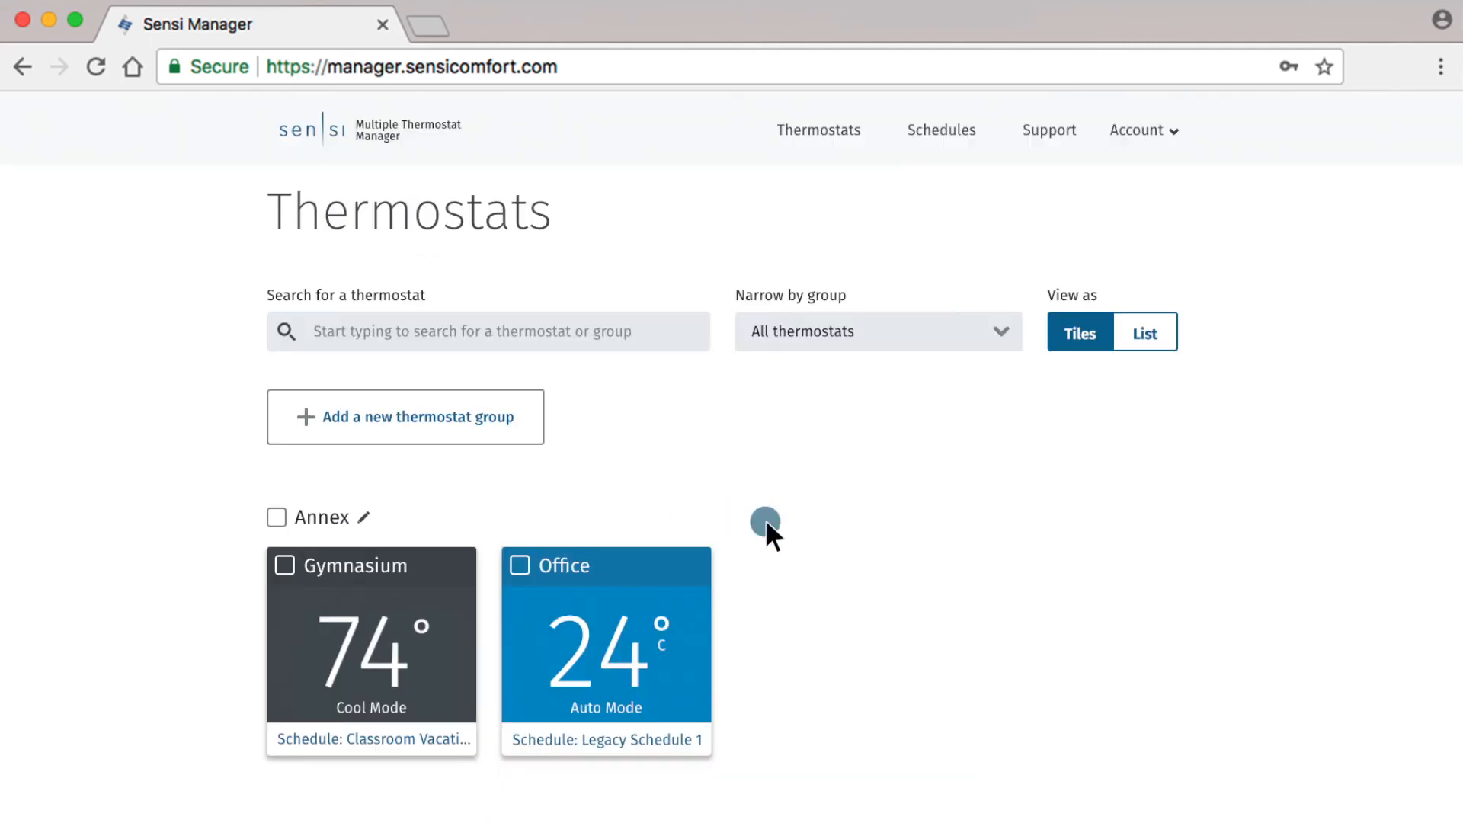
mouse_move(949, 146)
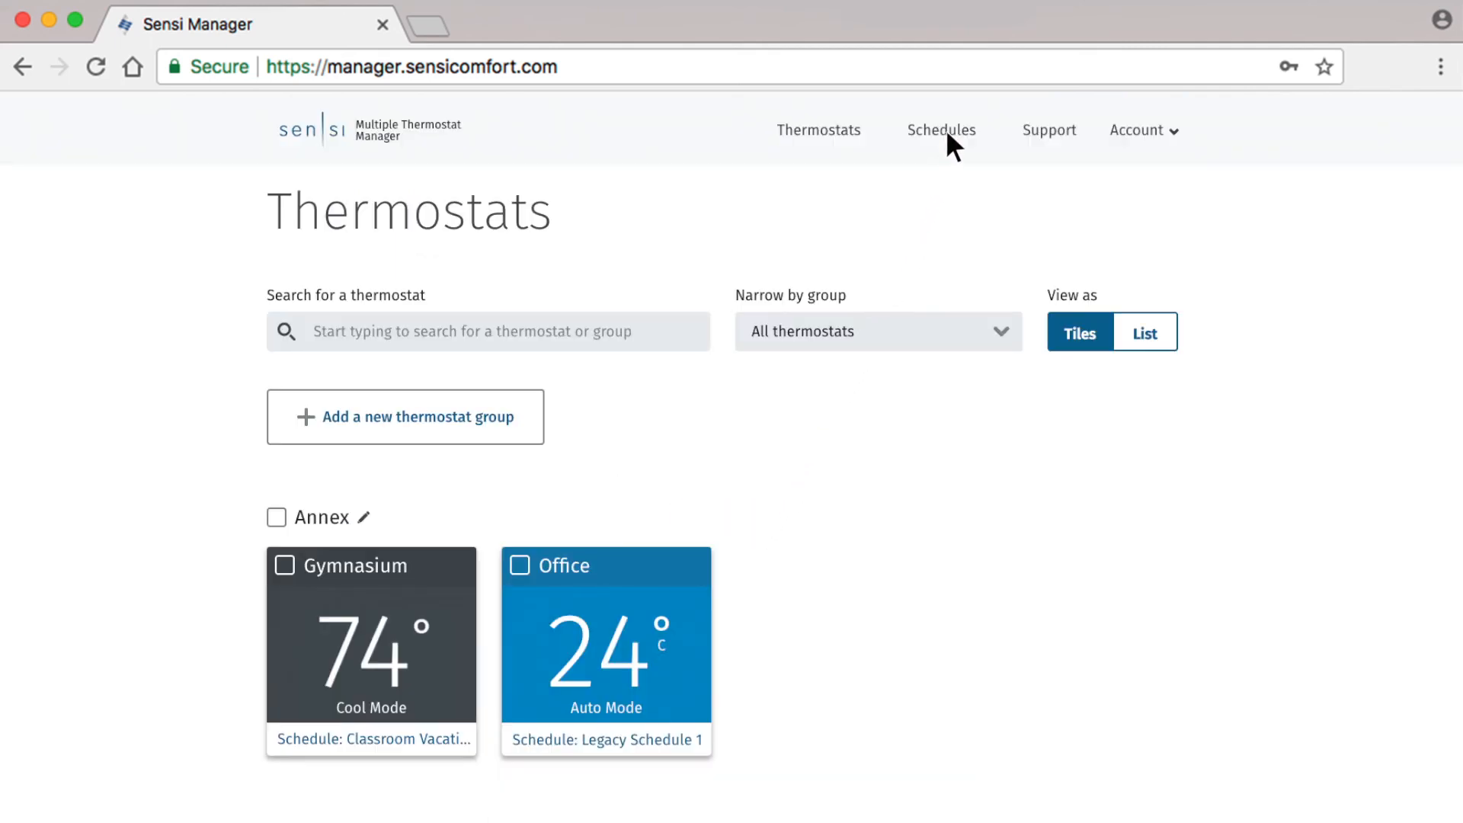
Reopen Classroom Vacation from the schedules list and re-save its thermostat assignment.
left_click(942, 130)
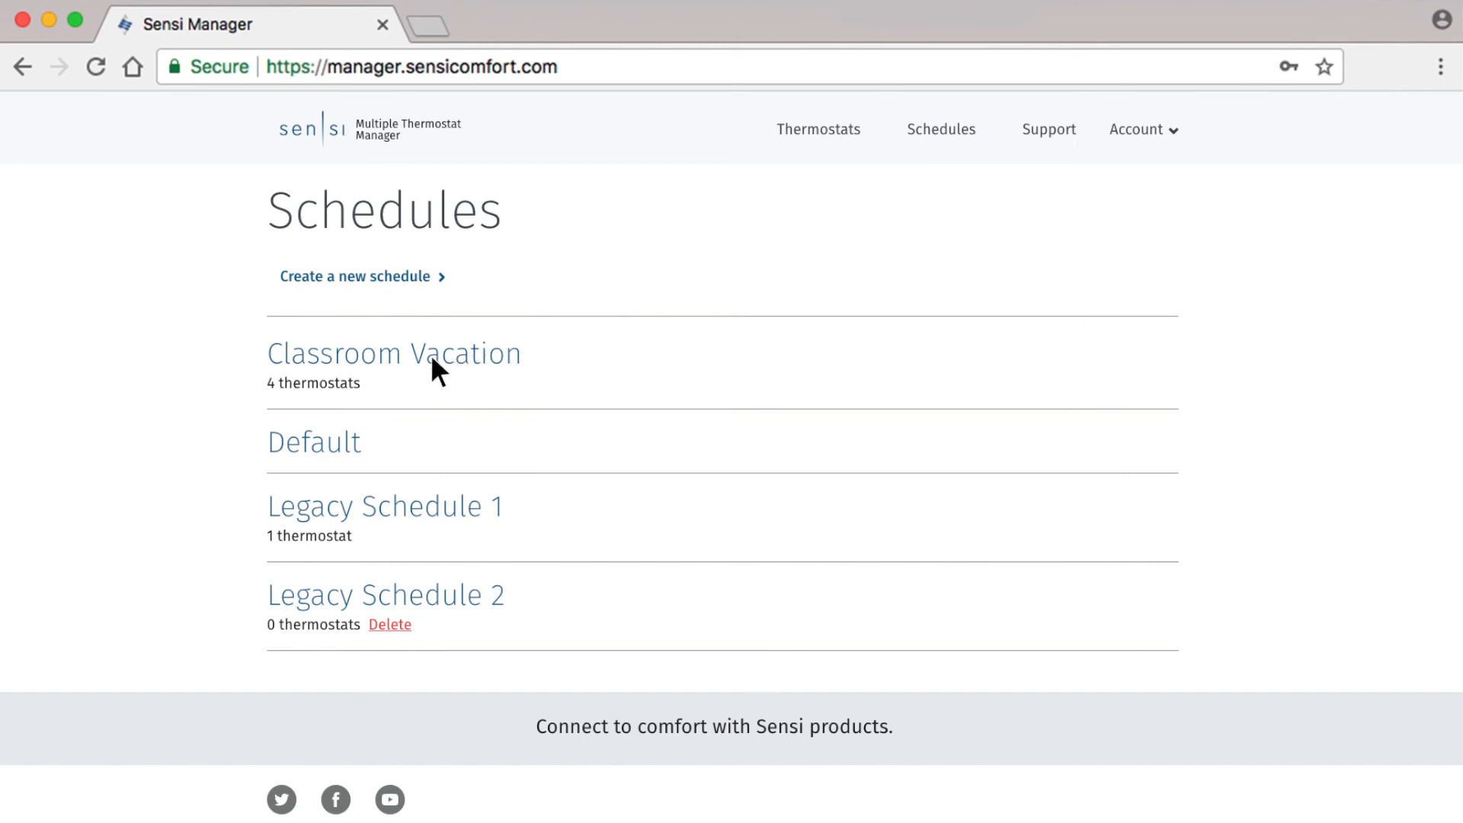
left_click(395, 353)
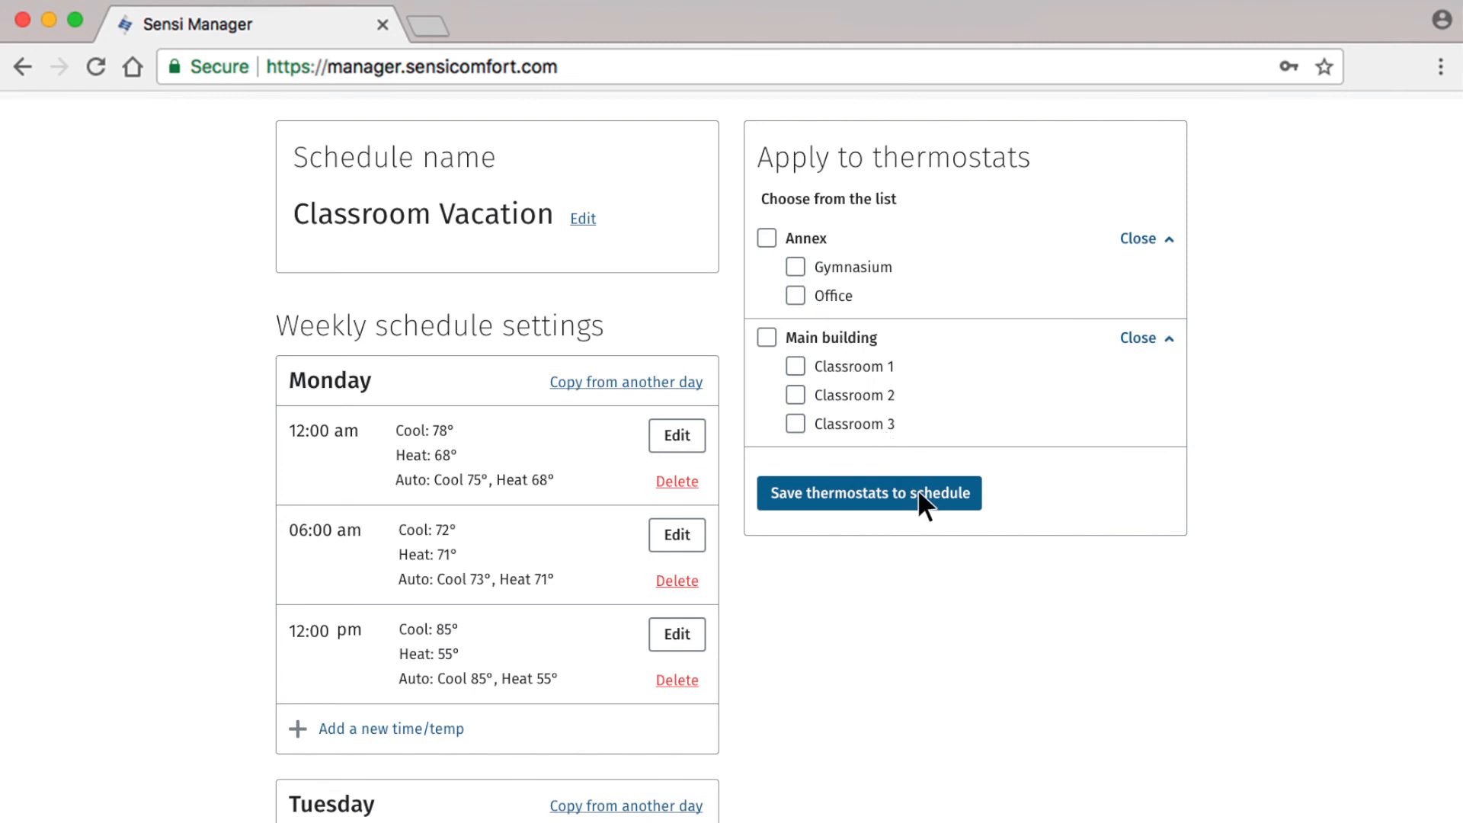
left_click(871, 494)
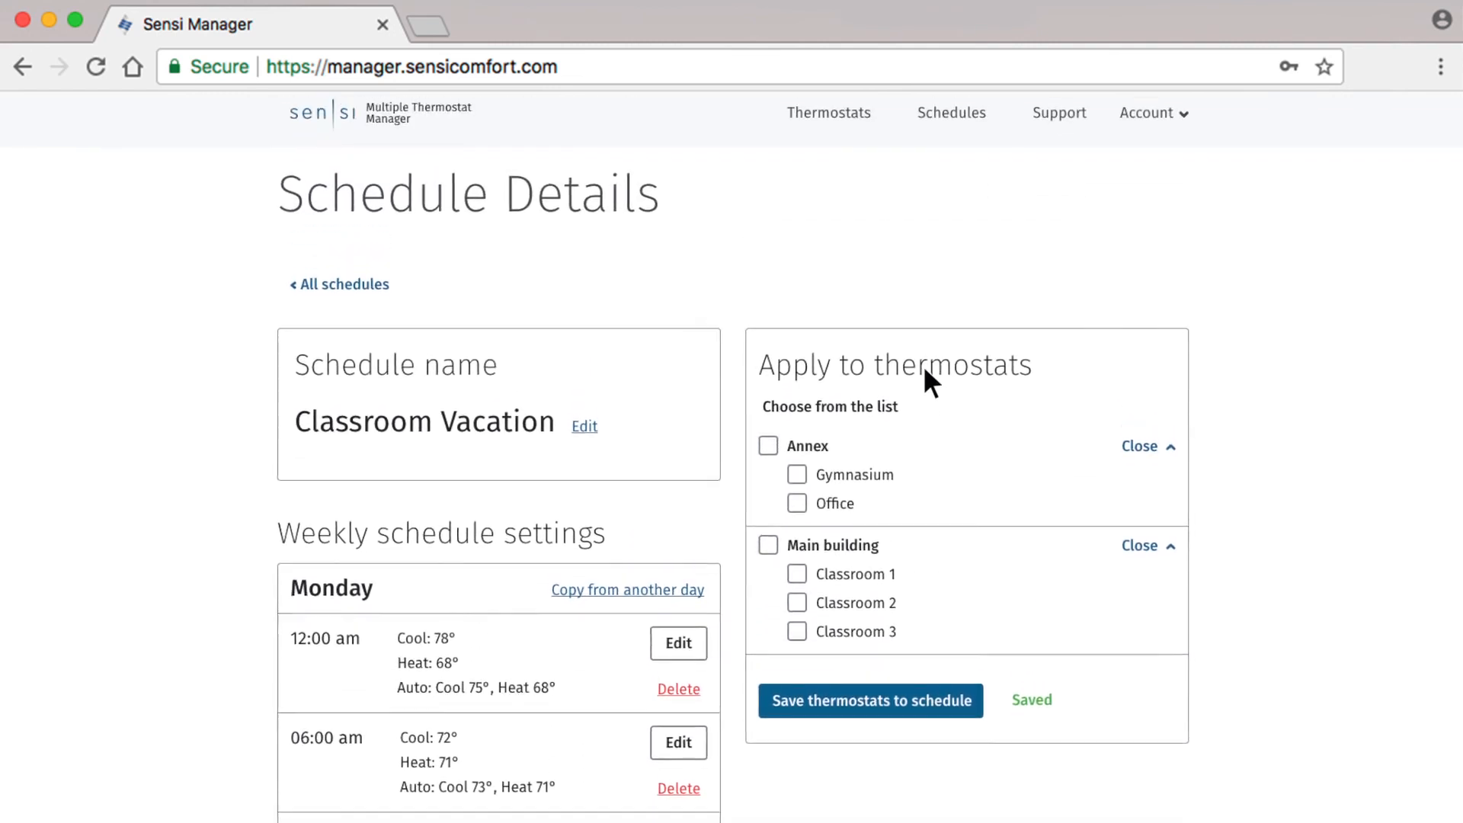